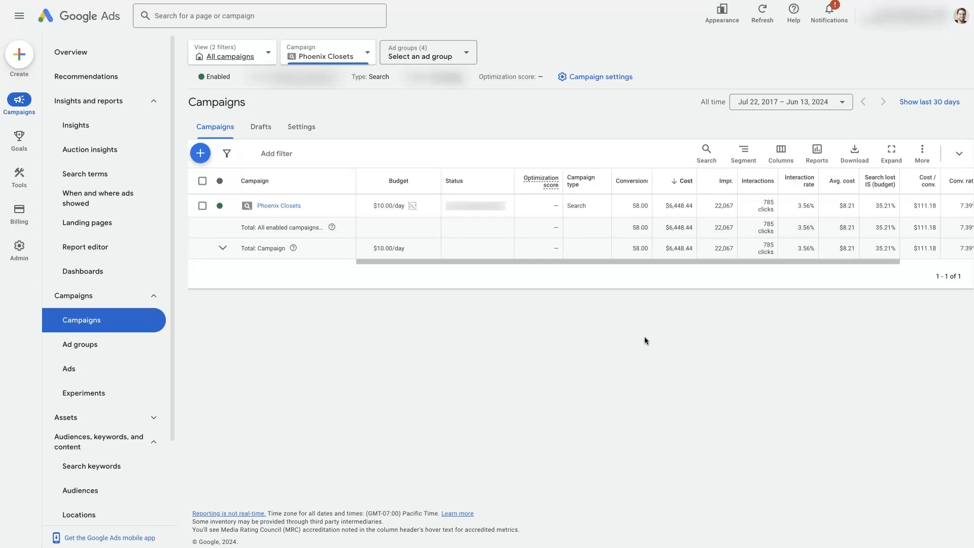
mouse_move(739, 213)
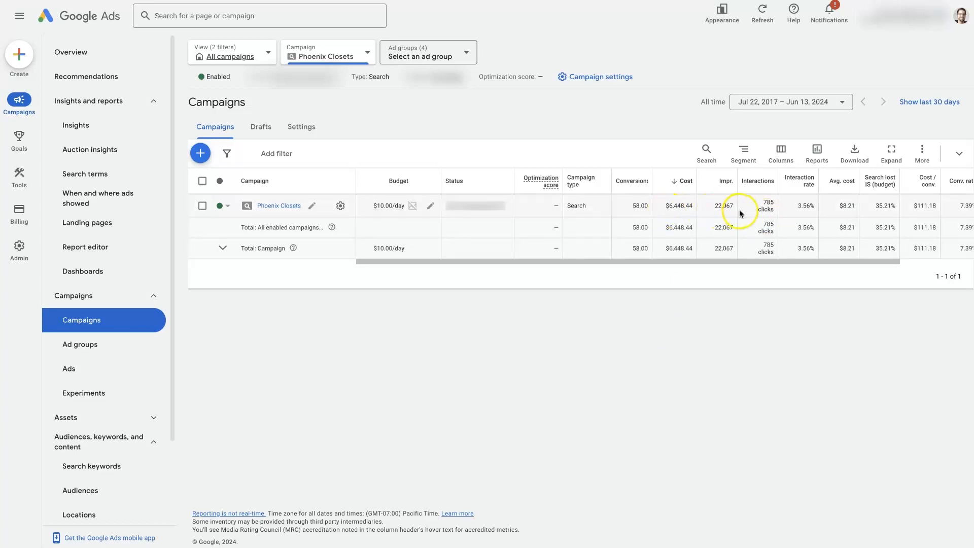
mouse_move(811, 213)
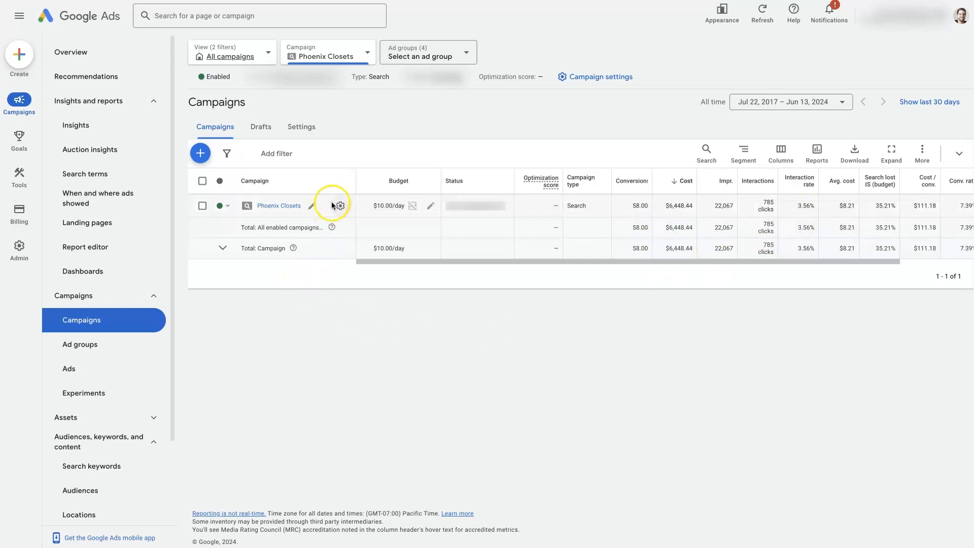
mouse_move(328, 182)
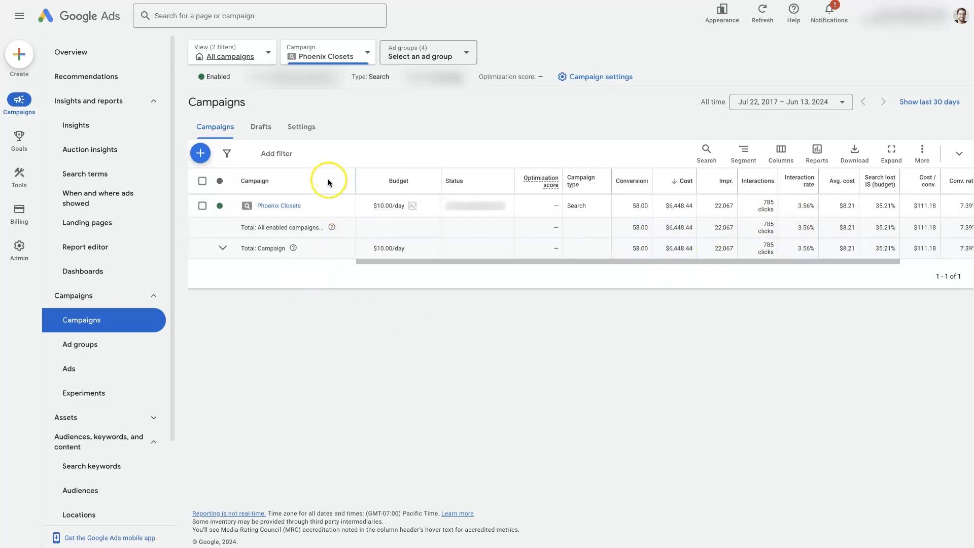
mouse_move(81, 324)
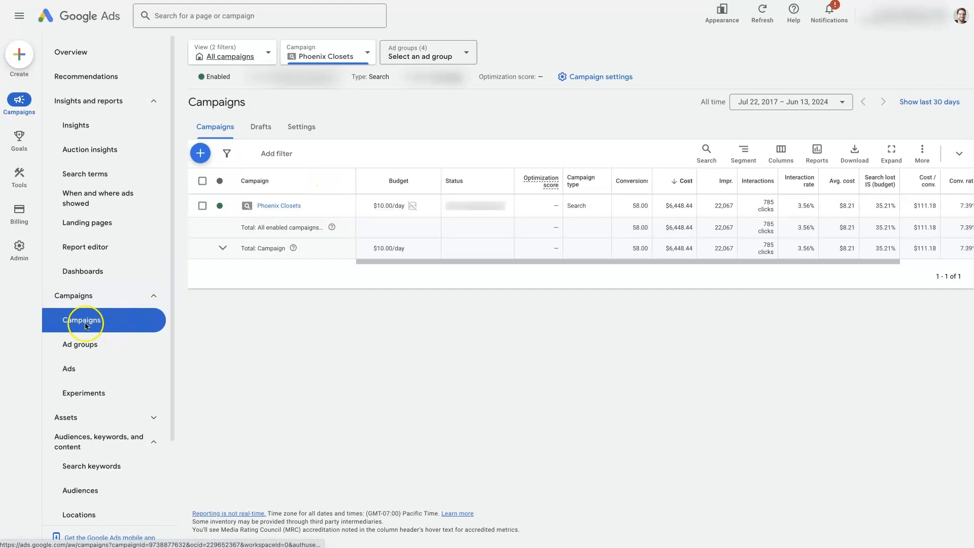
mouse_move(340, 61)
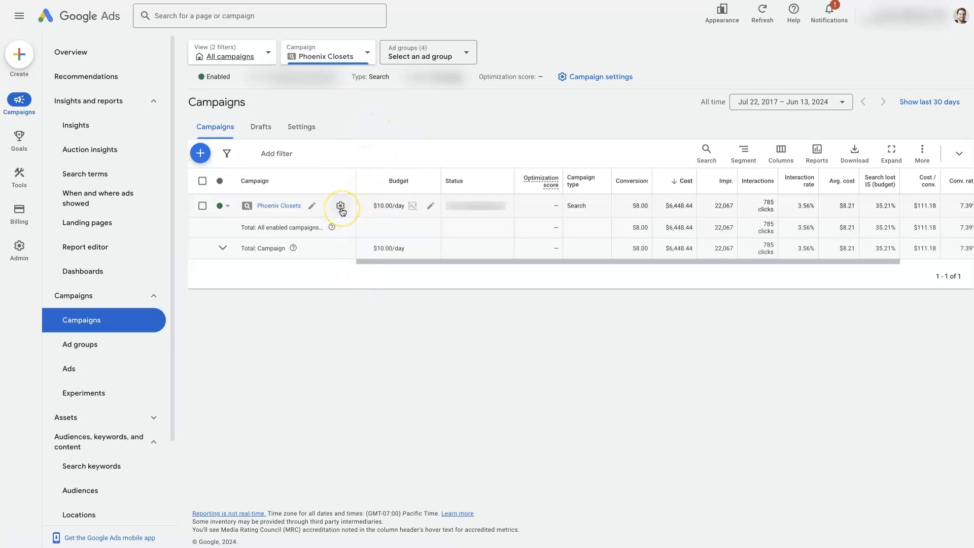
Step: Bring up the Phoenix Closets campaign's settings panel from the campaigns list
left_click(341, 206)
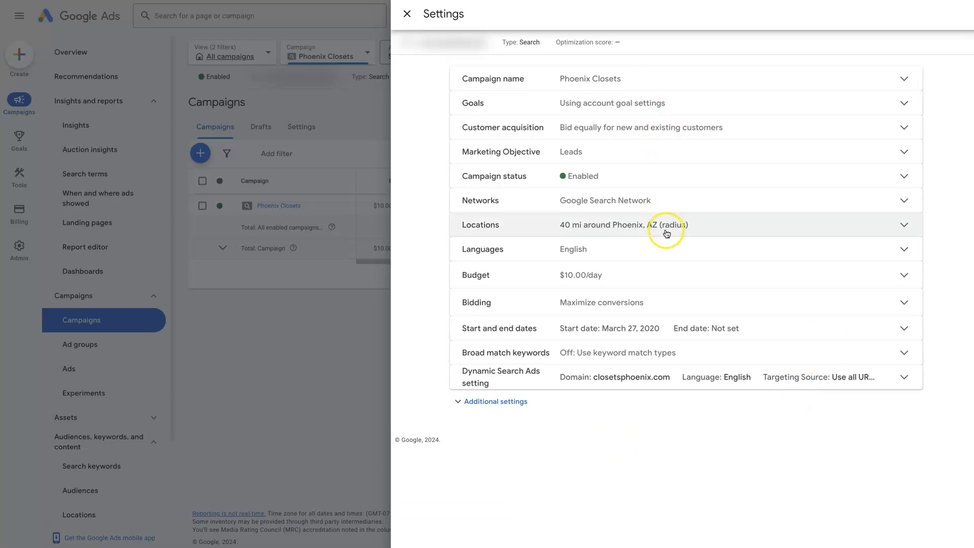
mouse_move(568, 306)
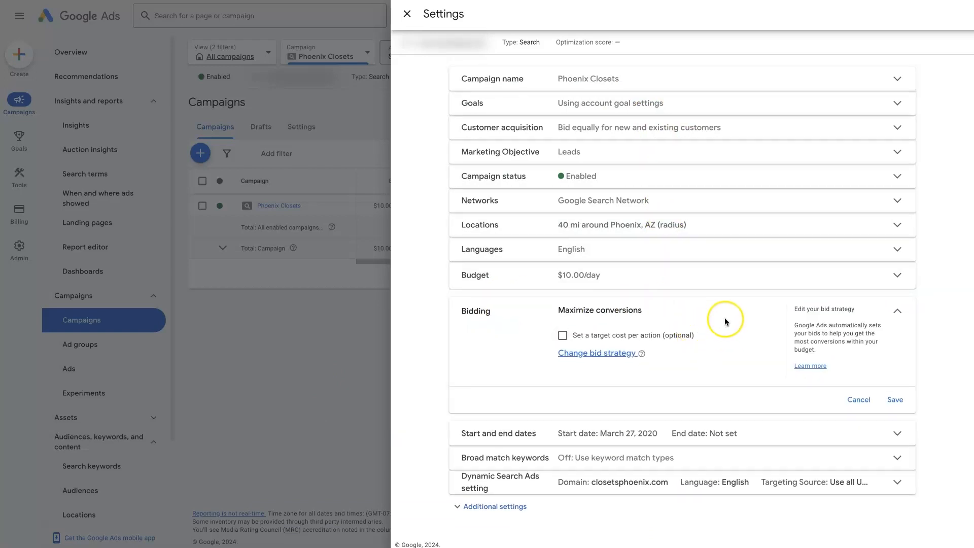
mouse_move(571, 319)
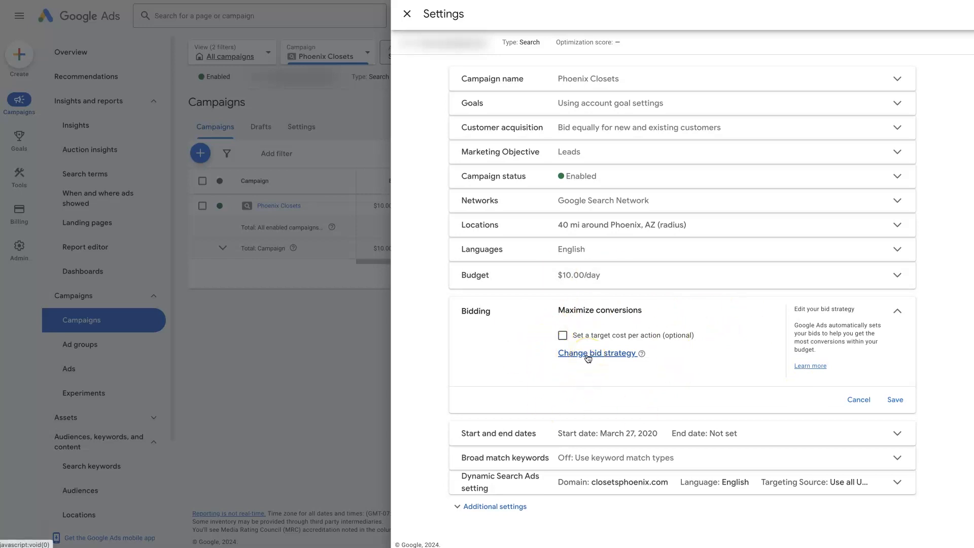
Step: Start changing the bid strategy so the focus question appears, currently Conversions
left_click(596, 353)
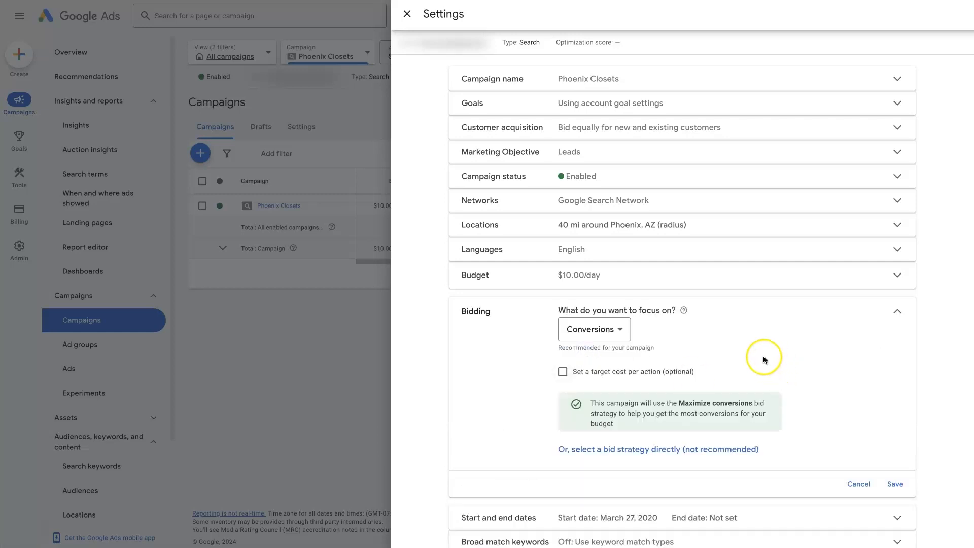
mouse_move(635, 344)
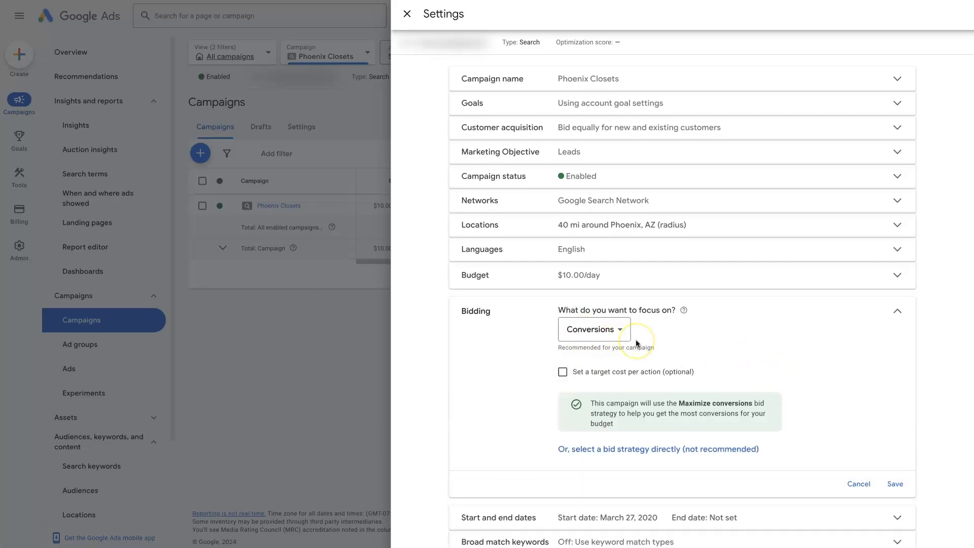
mouse_move(635, 342)
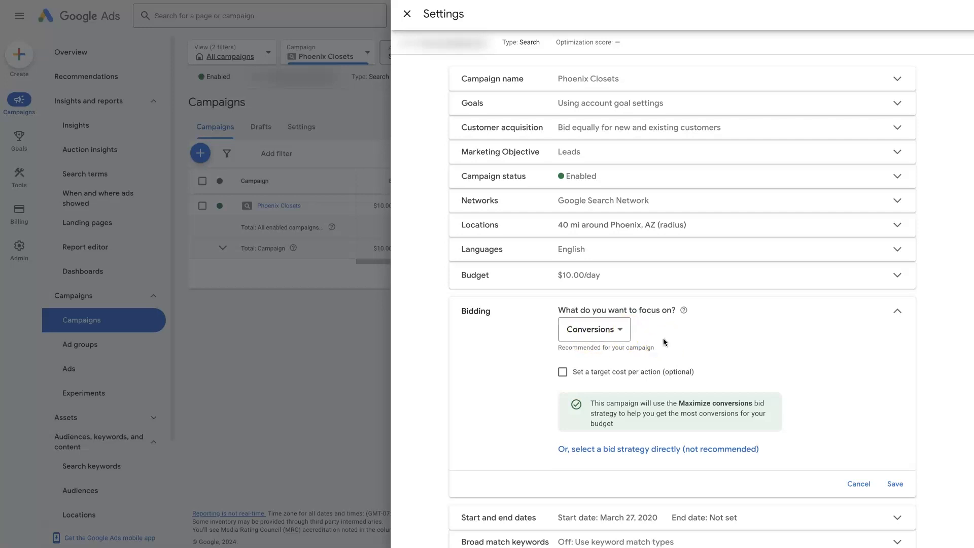
mouse_move(621, 74)
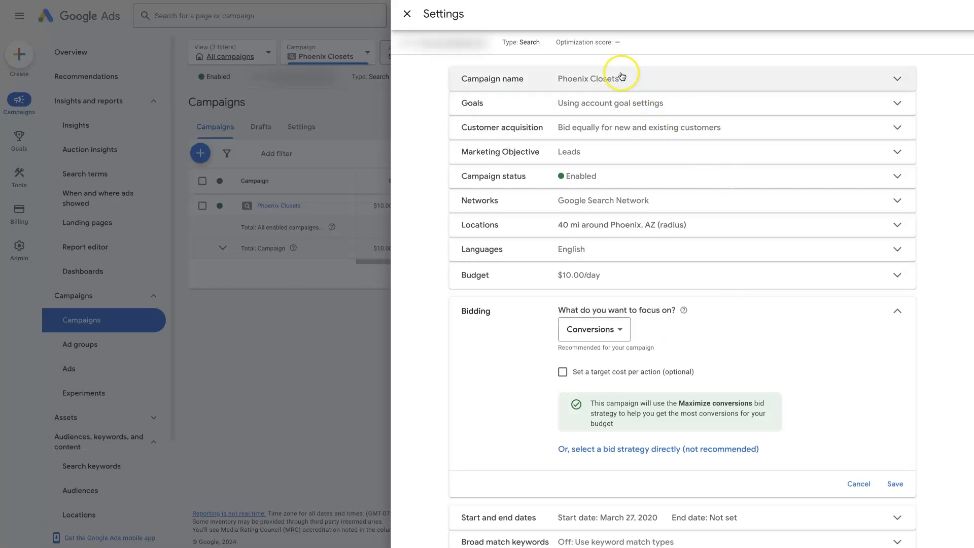
mouse_move(619, 280)
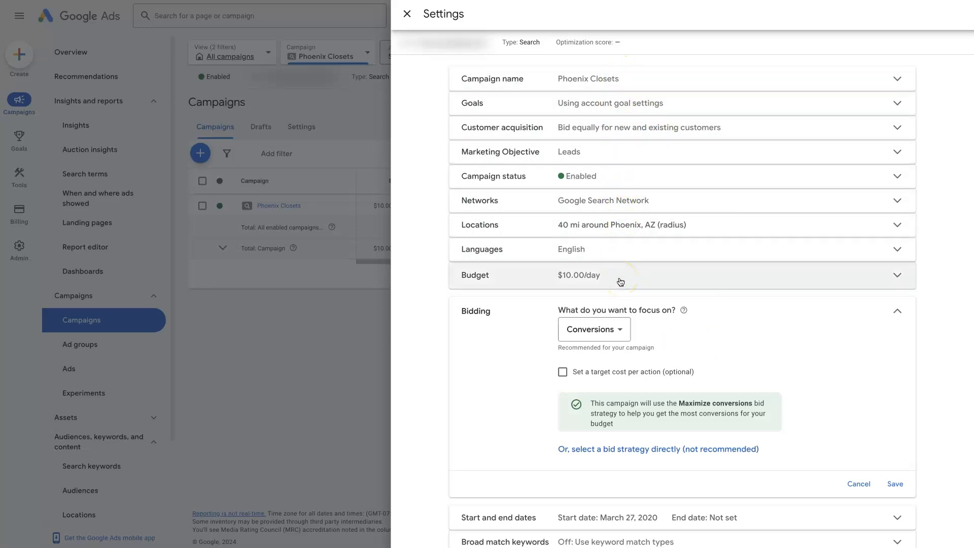
mouse_move(744, 361)
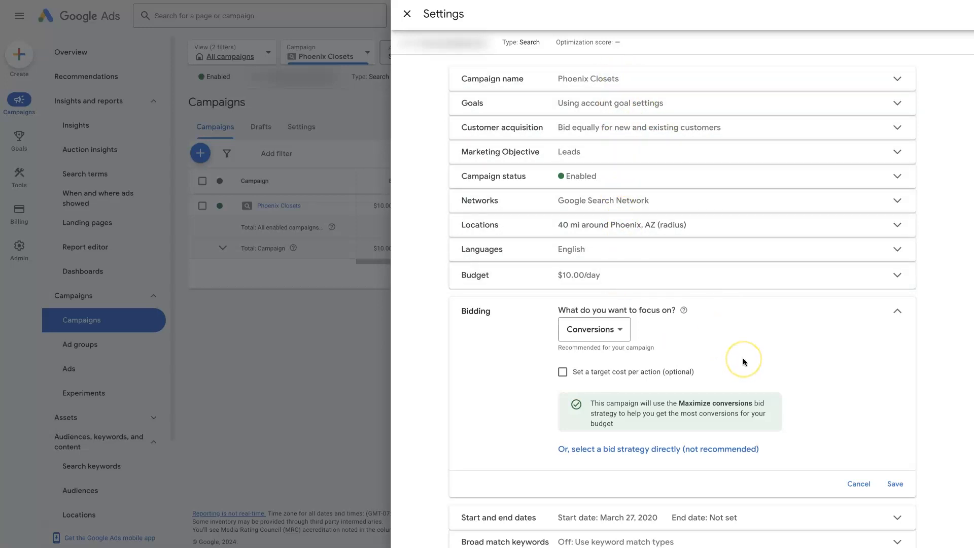
mouse_move(743, 361)
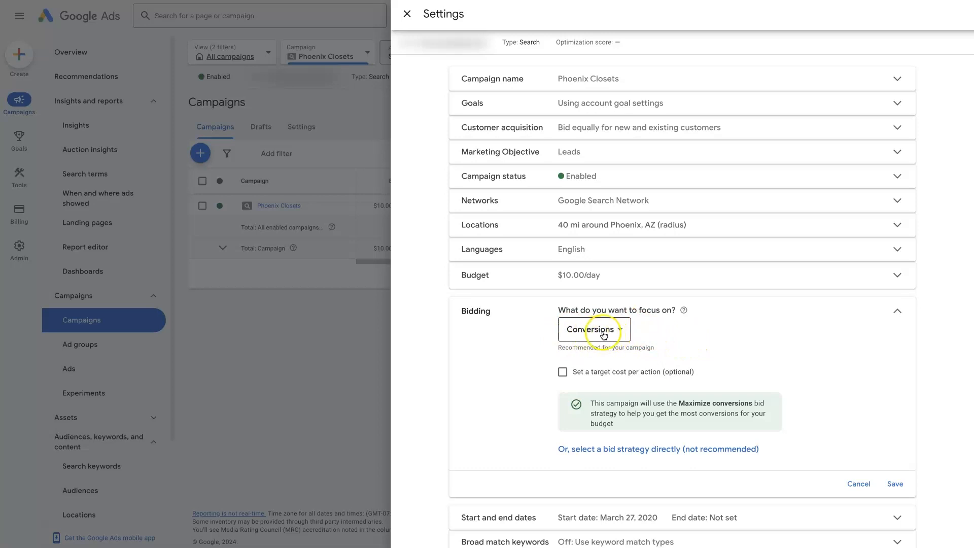
left_click(592, 328)
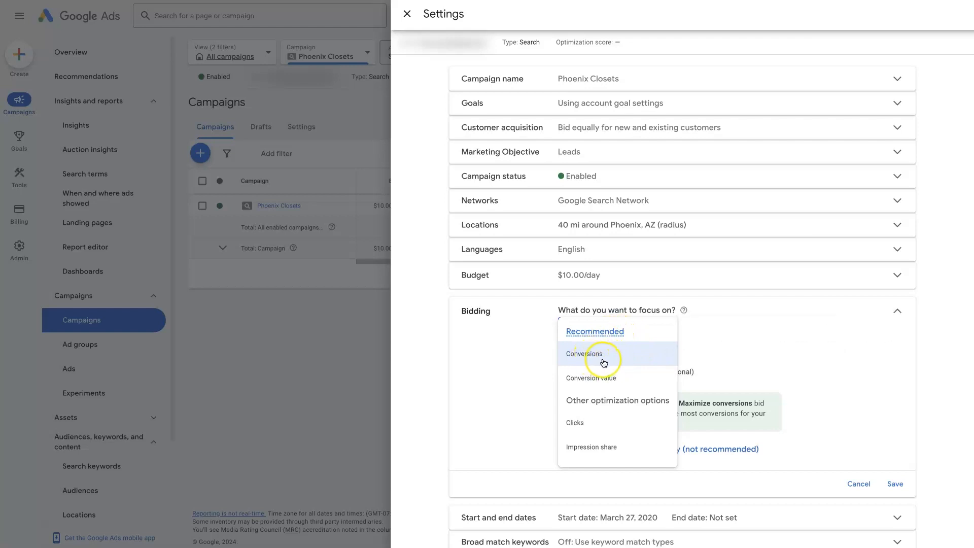
mouse_move(648, 341)
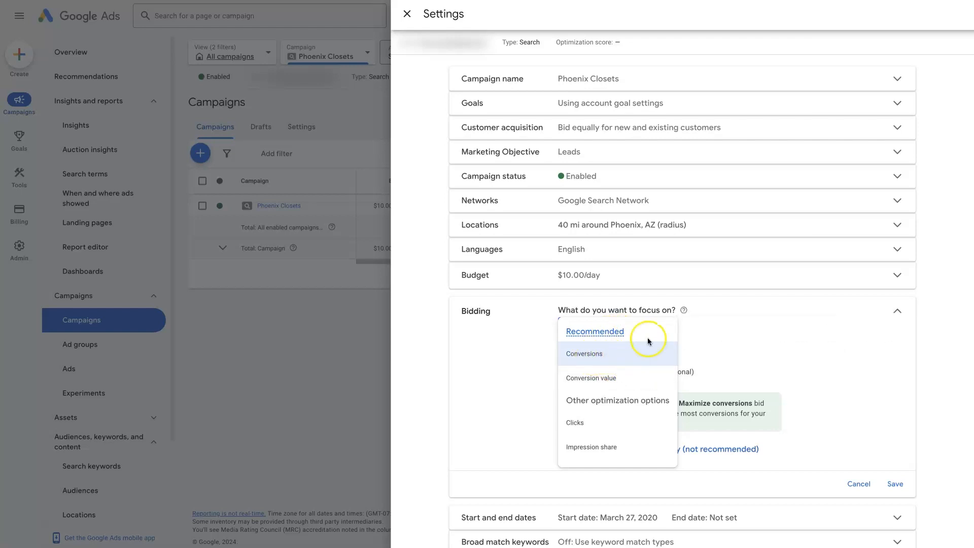
mouse_move(614, 398)
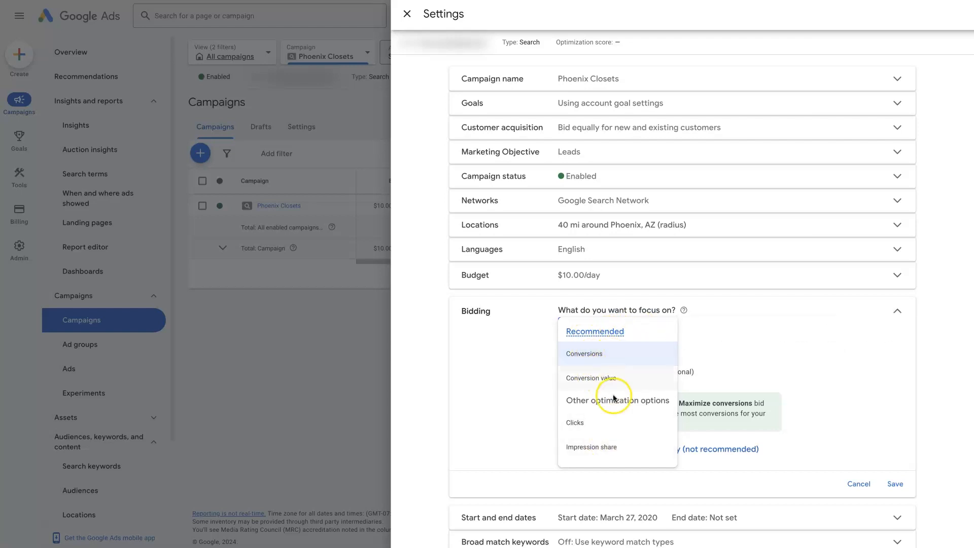
mouse_move(611, 421)
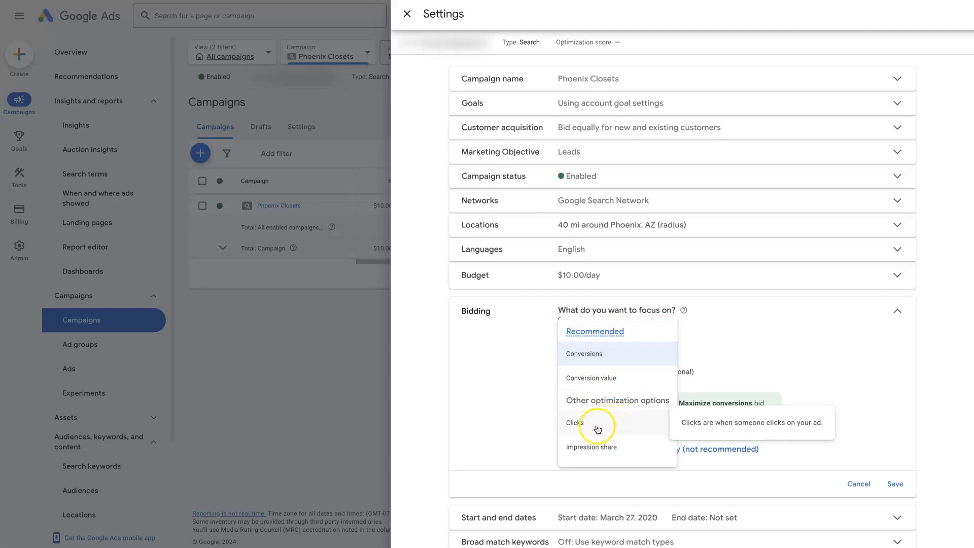
left_click(574, 422)
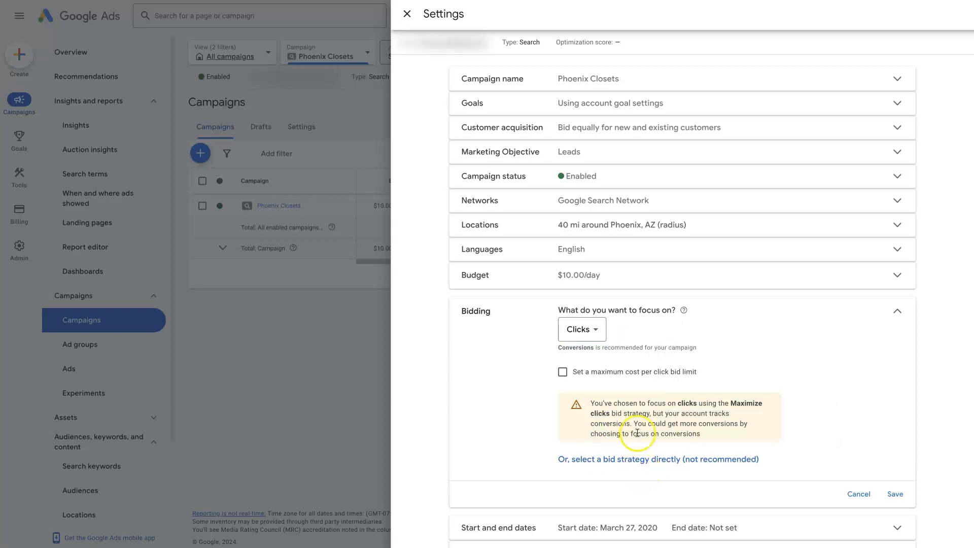
mouse_move(804, 434)
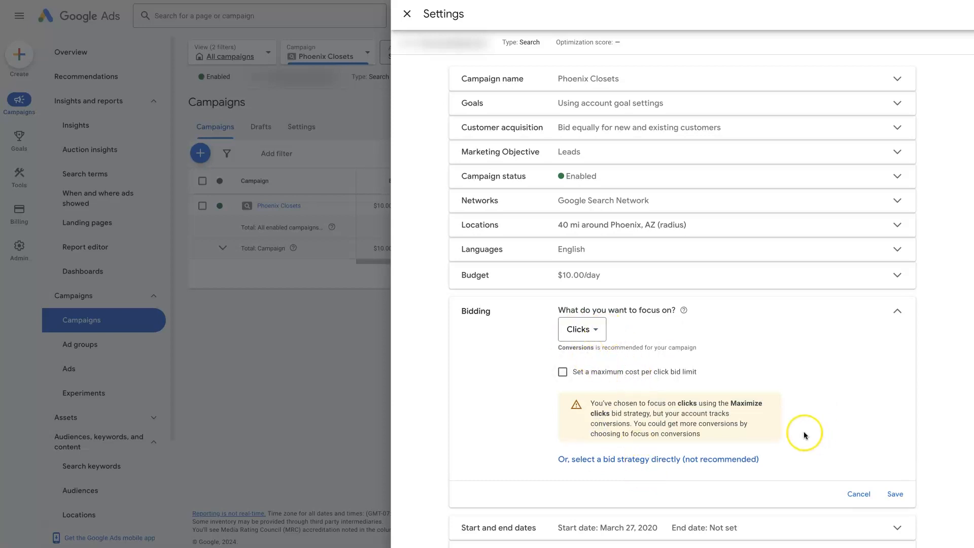
mouse_move(787, 425)
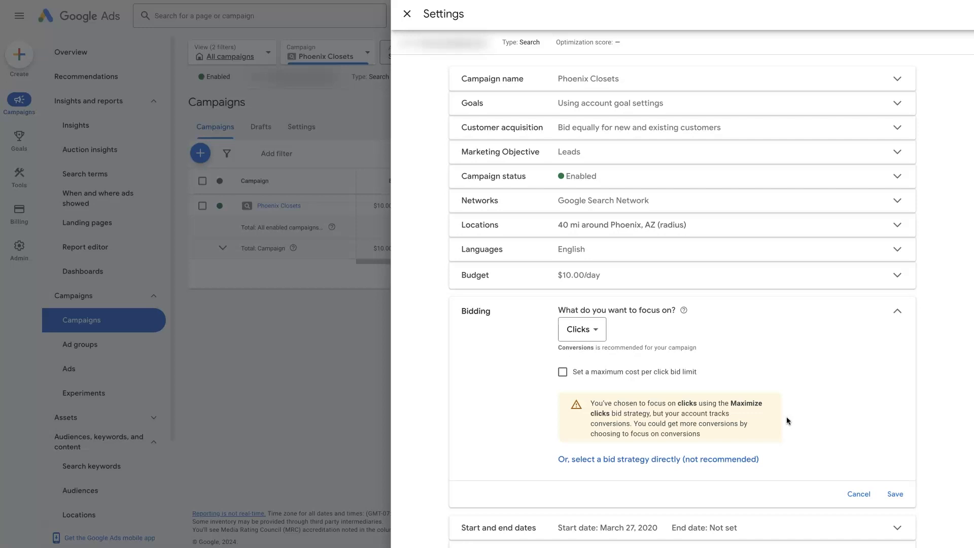
mouse_move(801, 411)
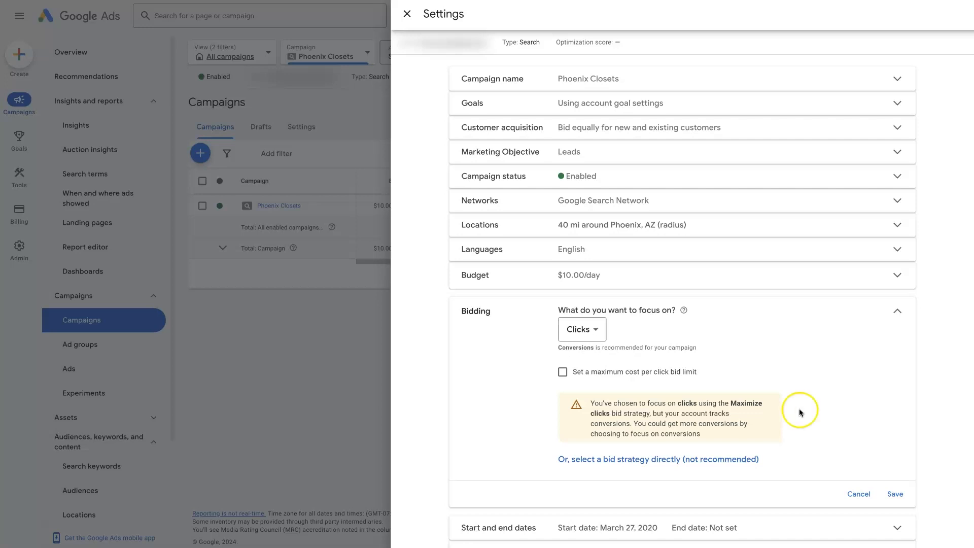
mouse_move(801, 371)
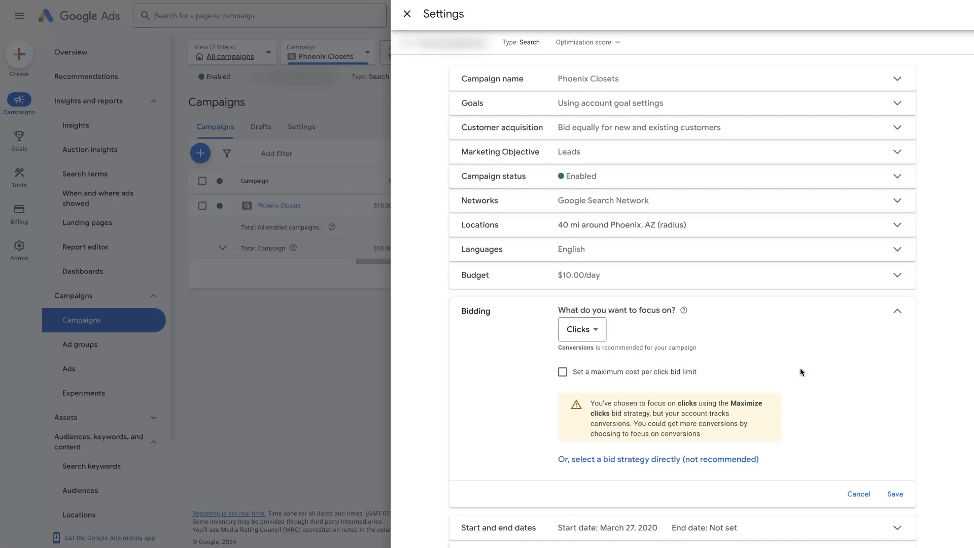
mouse_move(637, 305)
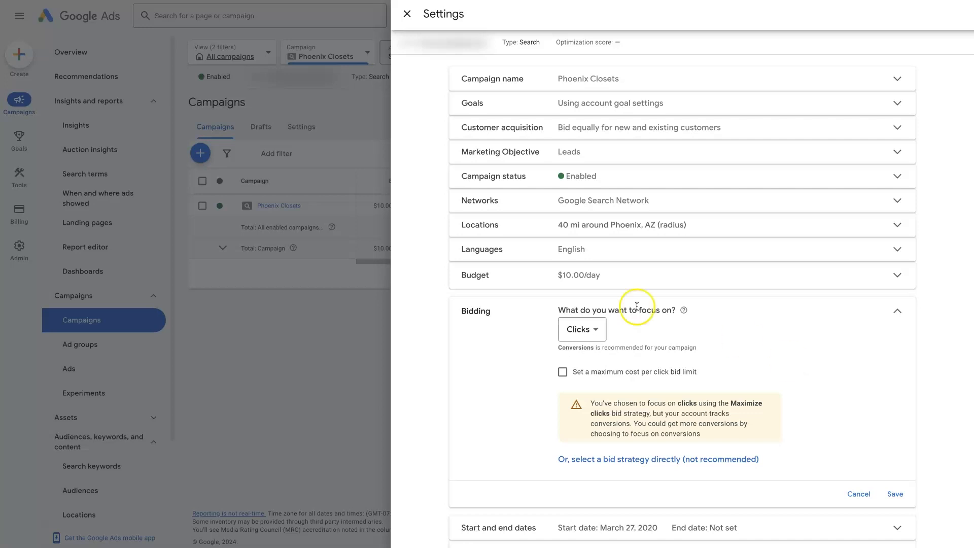
mouse_move(721, 283)
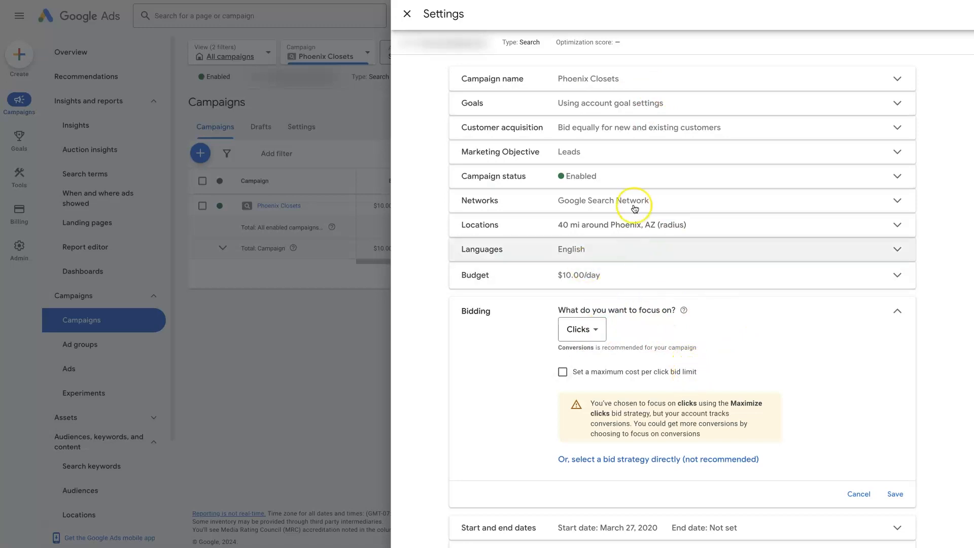
mouse_move(782, 346)
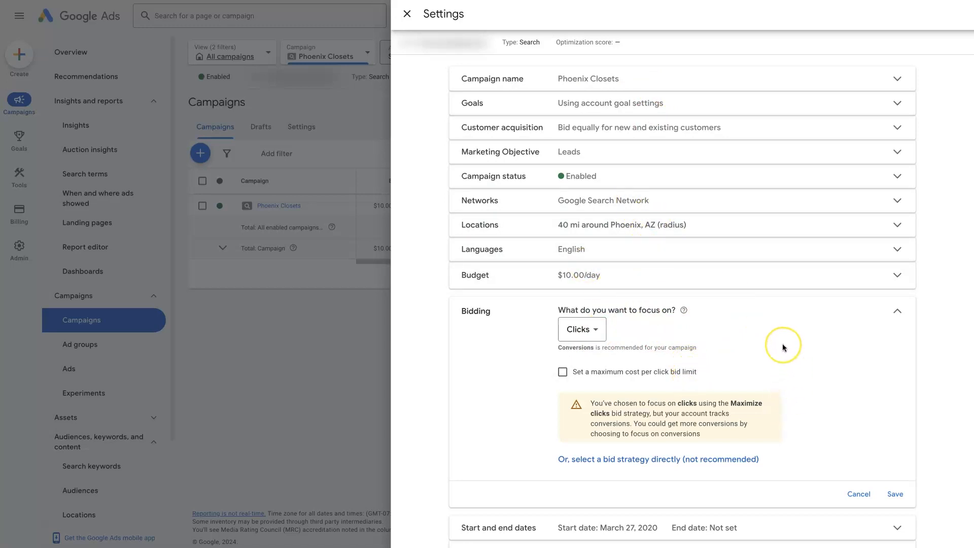
mouse_move(783, 347)
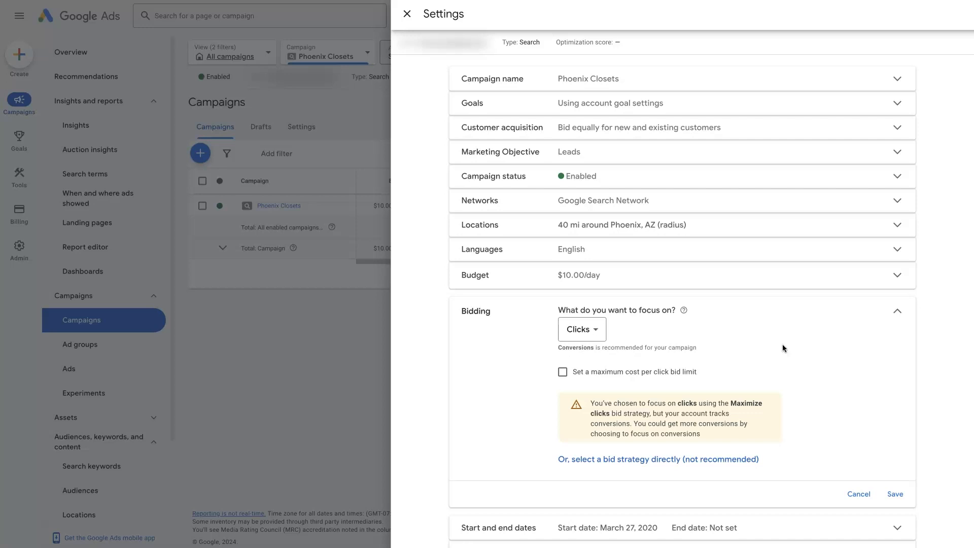
mouse_move(748, 350)
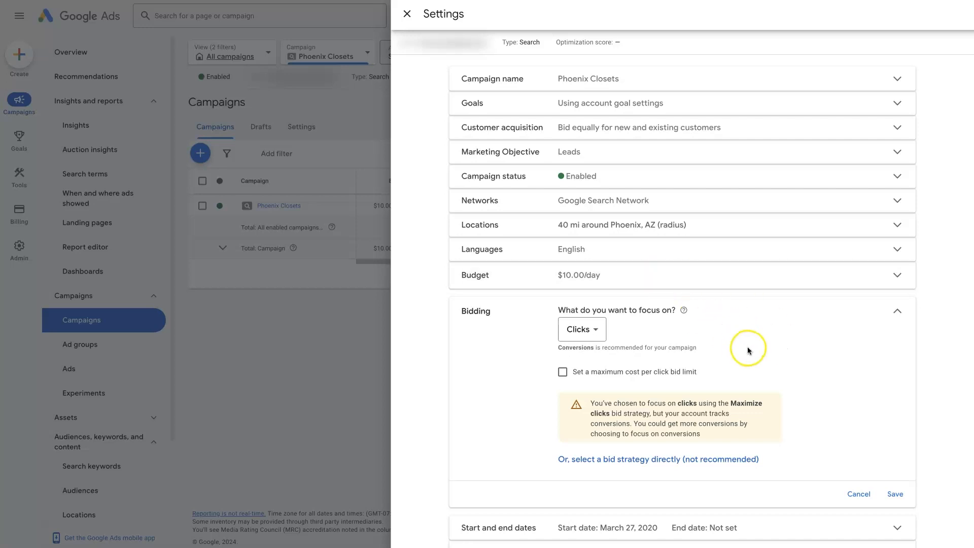
mouse_move(748, 351)
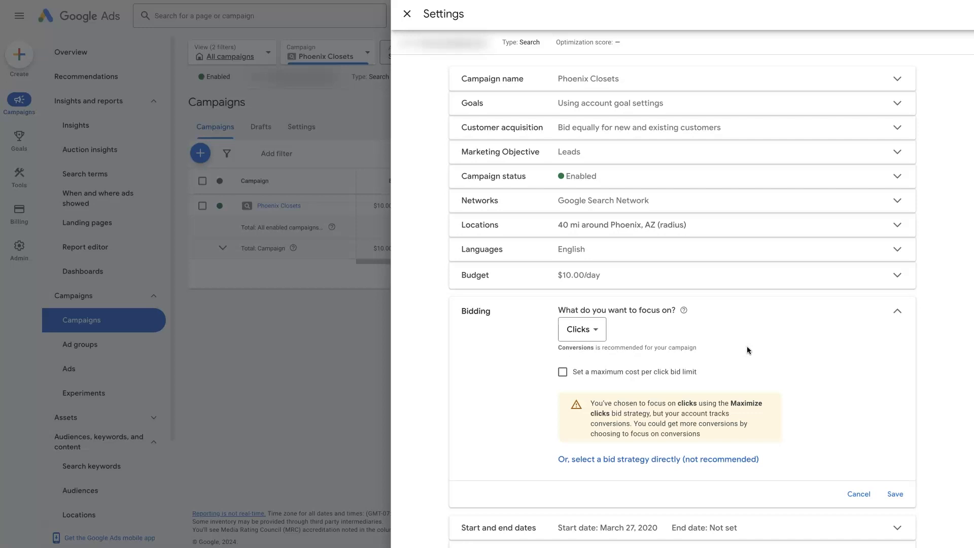
Step: Change the bidding focus from Clicks to Conversions and confirm it stays selected
left_click(580, 329)
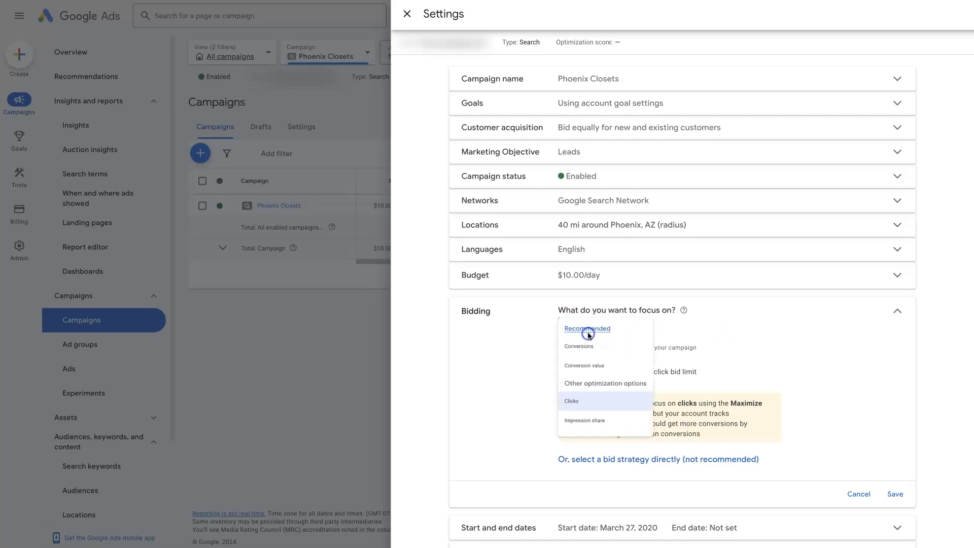
left_click(577, 346)
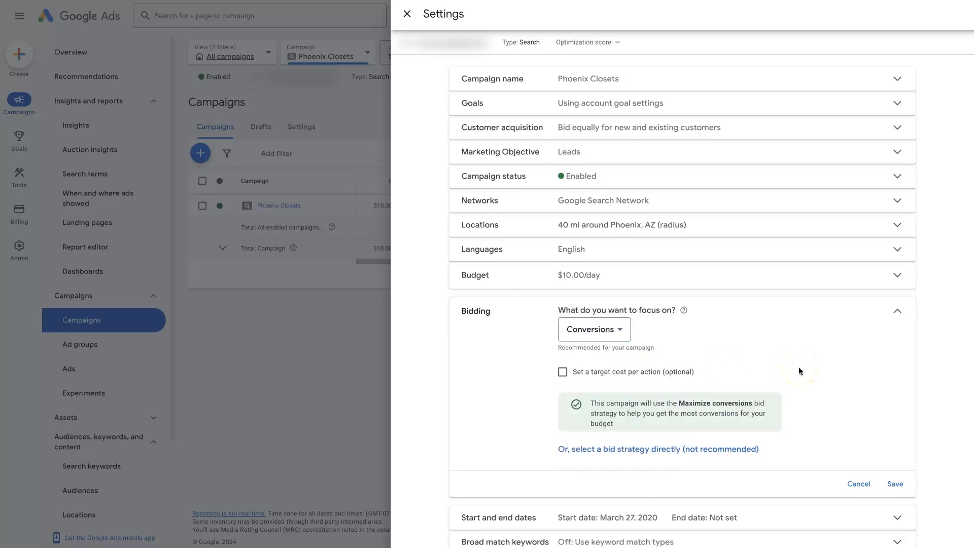
mouse_move(769, 350)
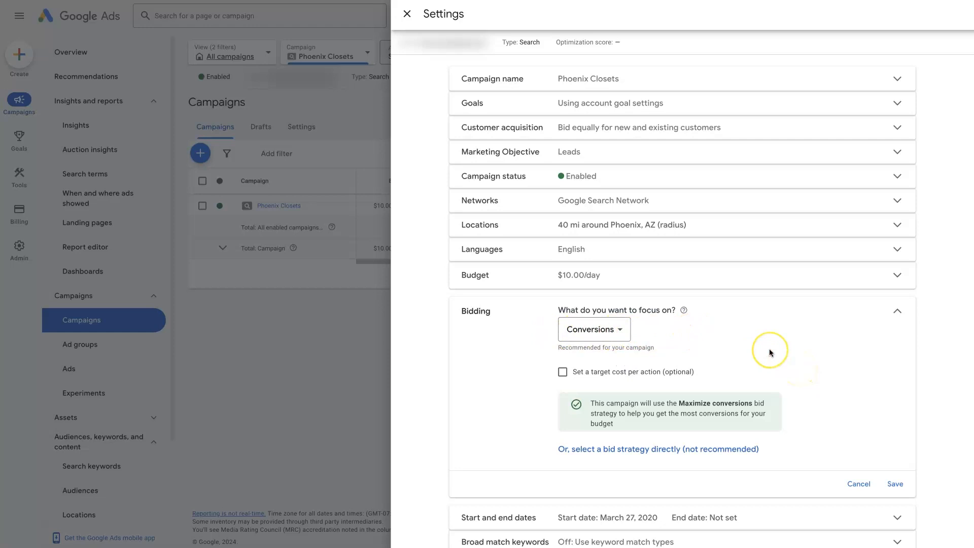
mouse_move(770, 352)
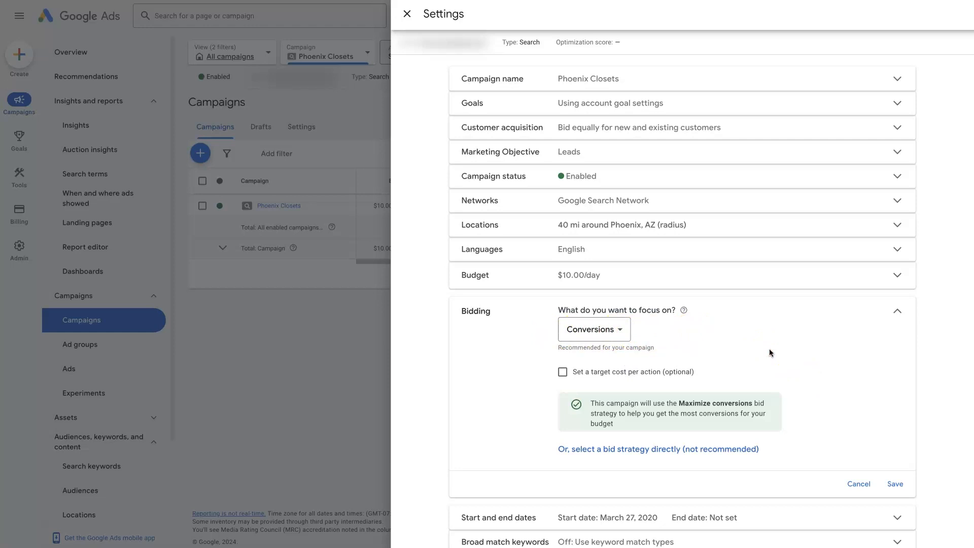
left_click(591, 328)
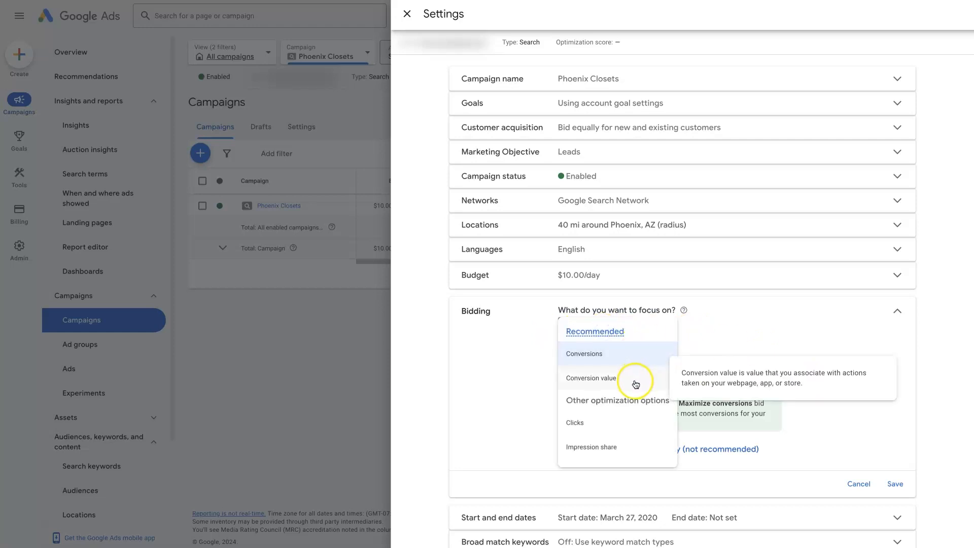
left_click(583, 353)
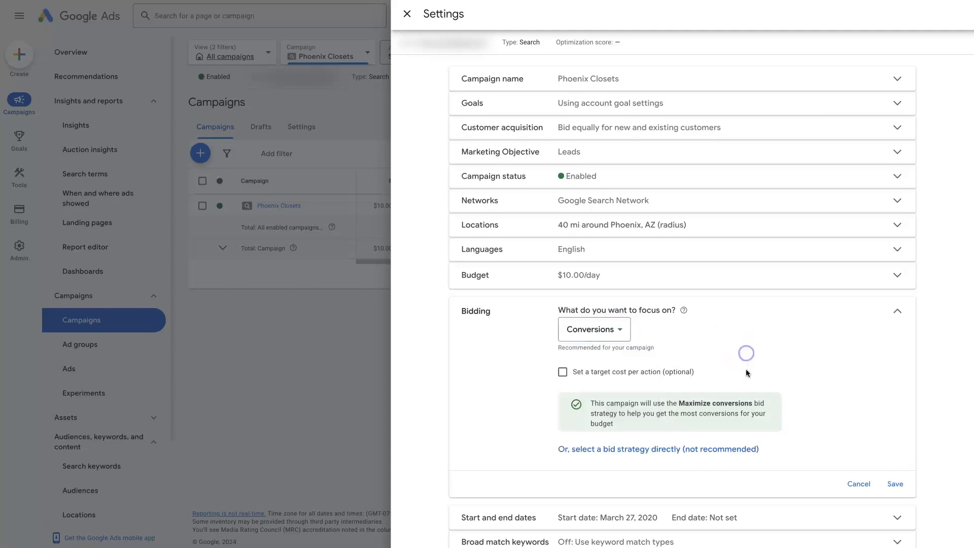
Step: Enable a target cost per action and enter $150.00 as the Target CPA
left_click(563, 371)
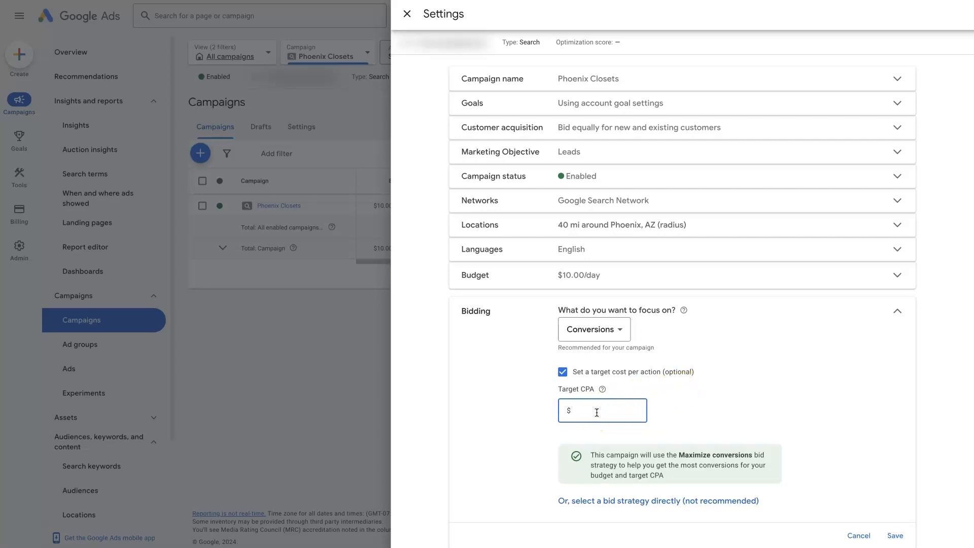
type("1")
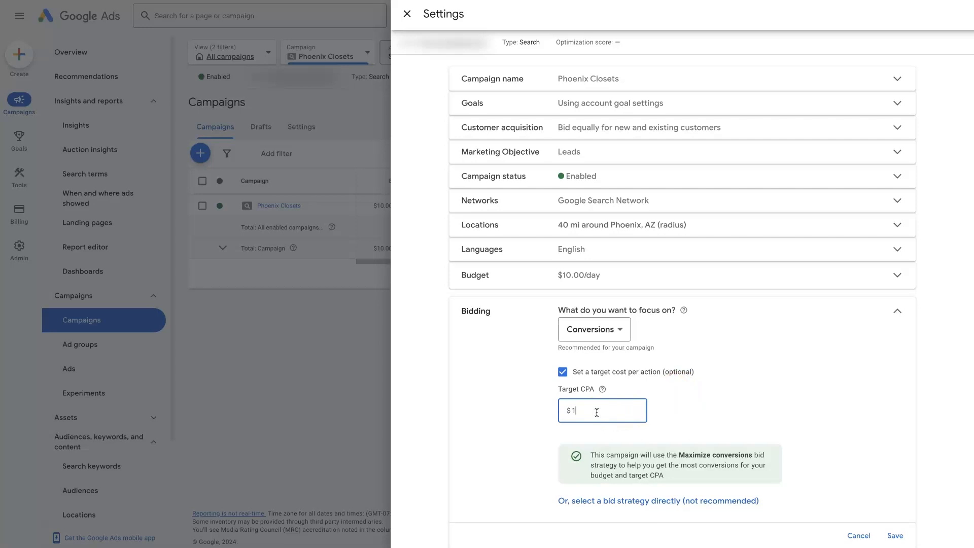
type("50.00")
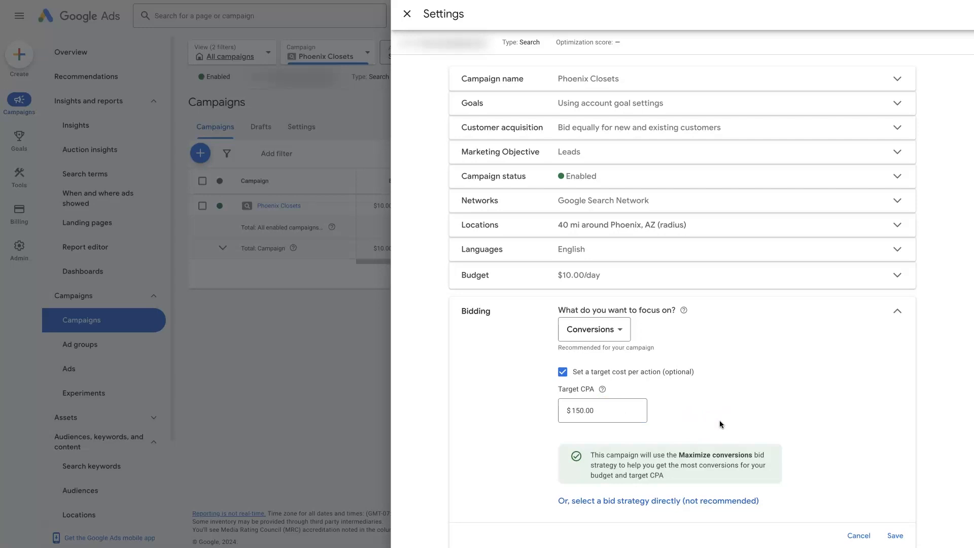
mouse_move(715, 421)
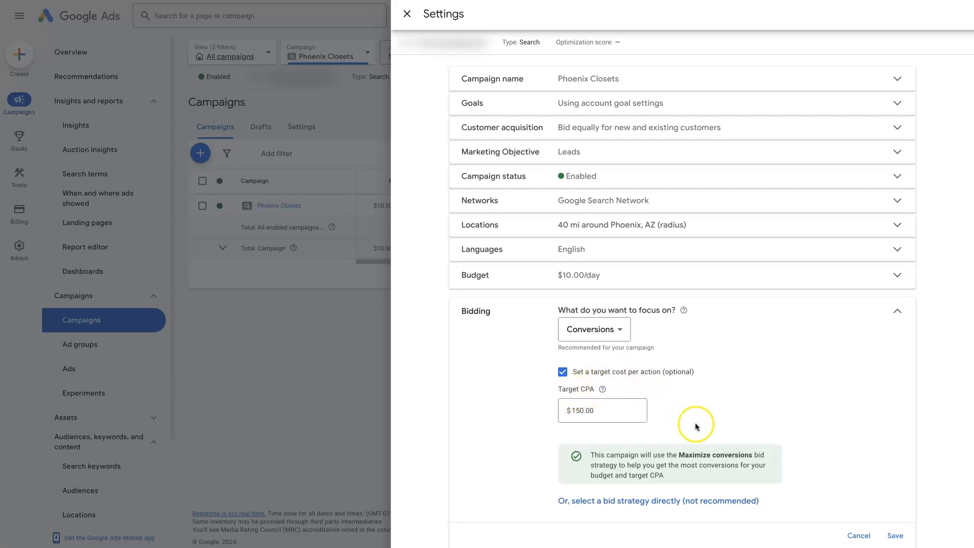
mouse_move(690, 420)
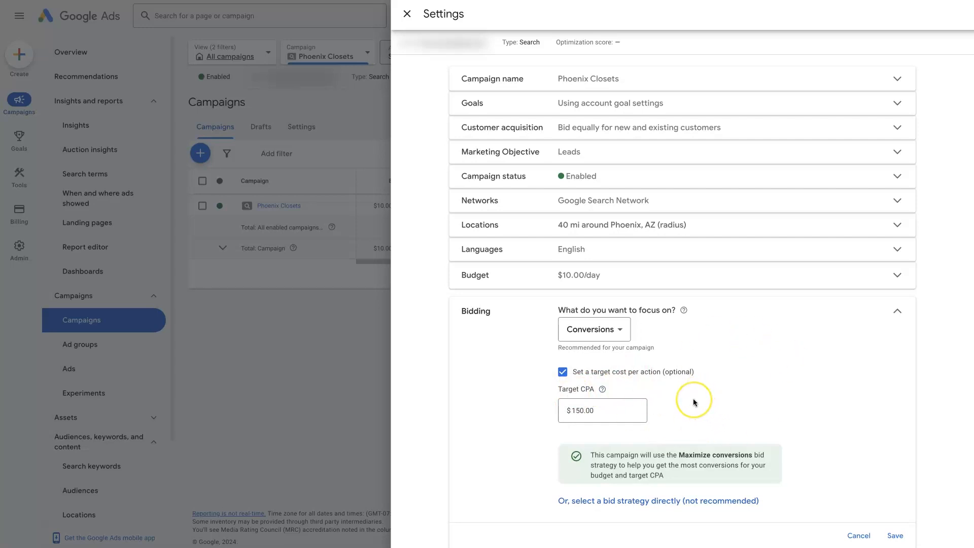
mouse_move(693, 422)
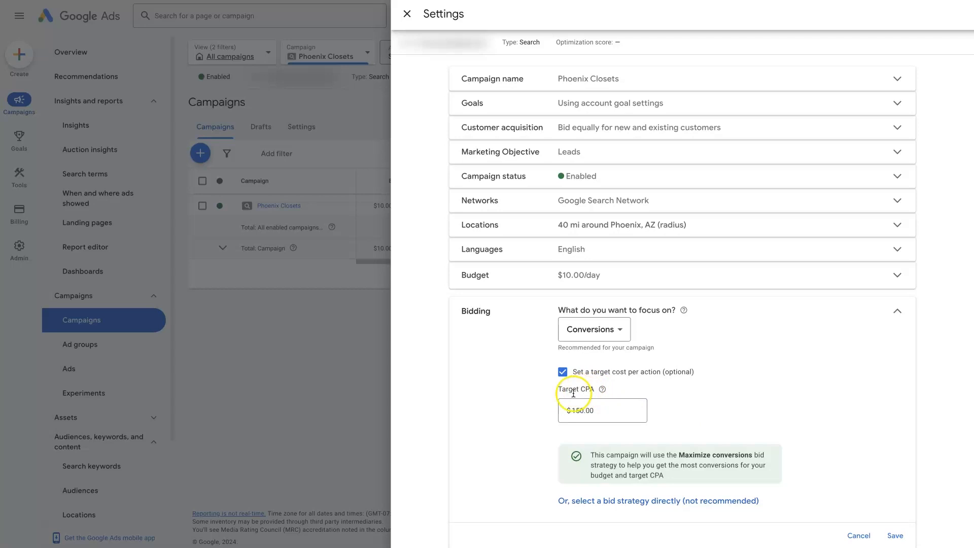
mouse_move(671, 390)
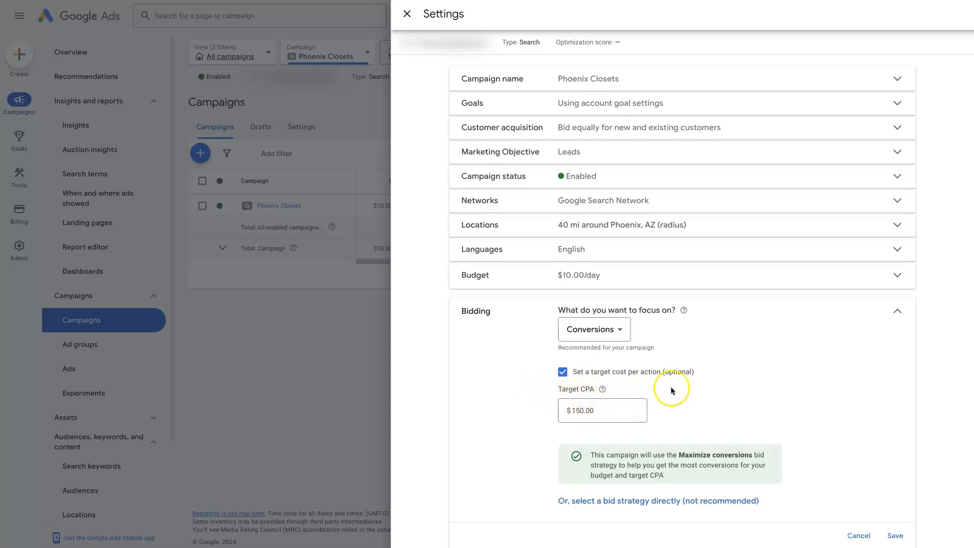
mouse_move(671, 386)
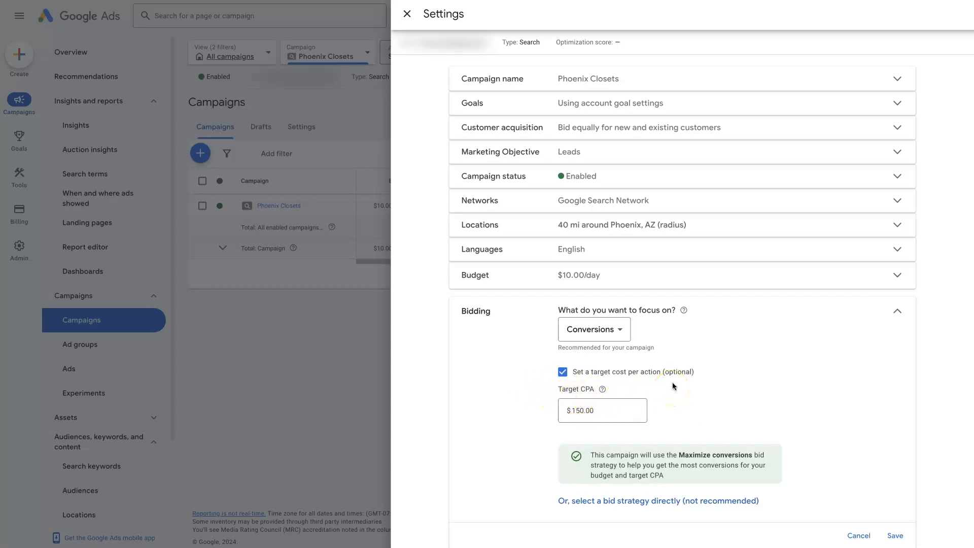
Step: Switch the bidding focus back to Clicks, dropping the $150 target CPA setup
left_click(591, 328)
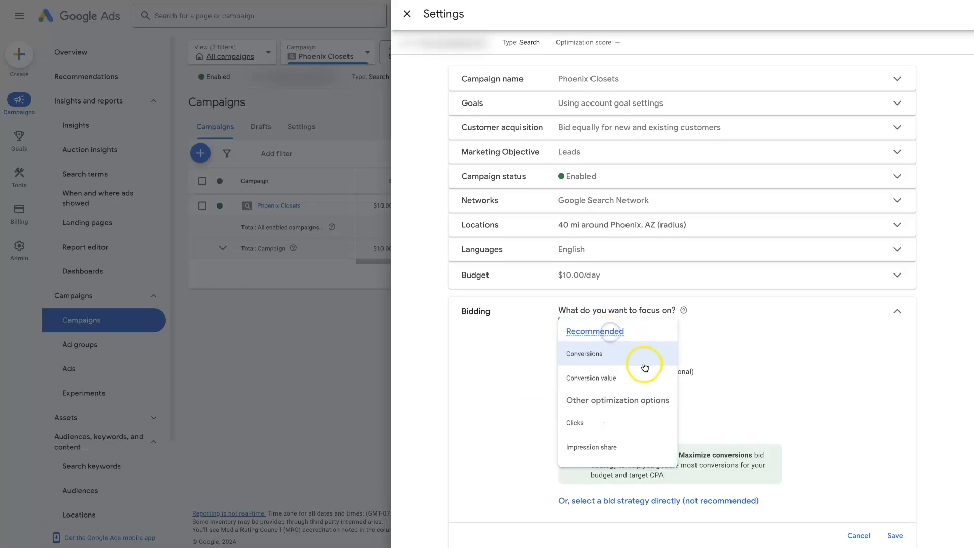
left_click(574, 422)
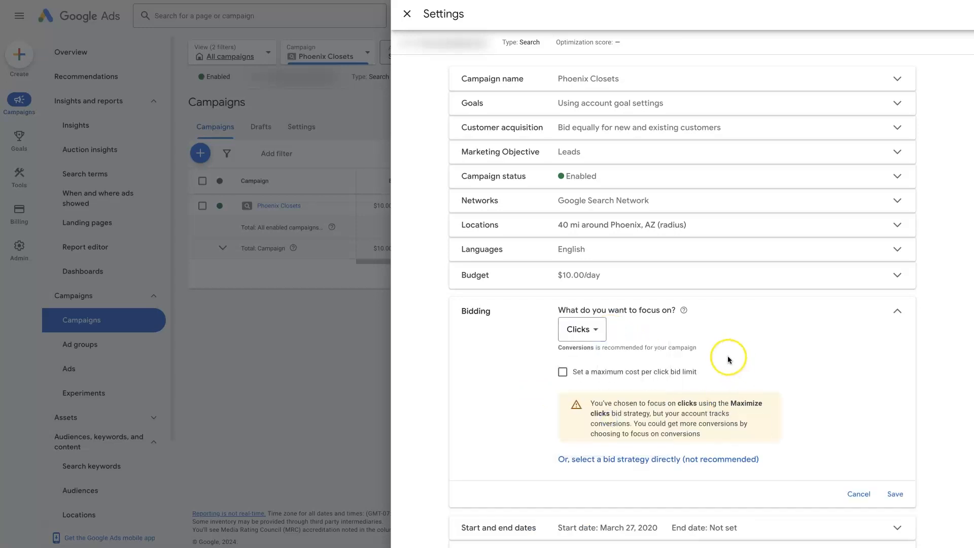
mouse_move(743, 356)
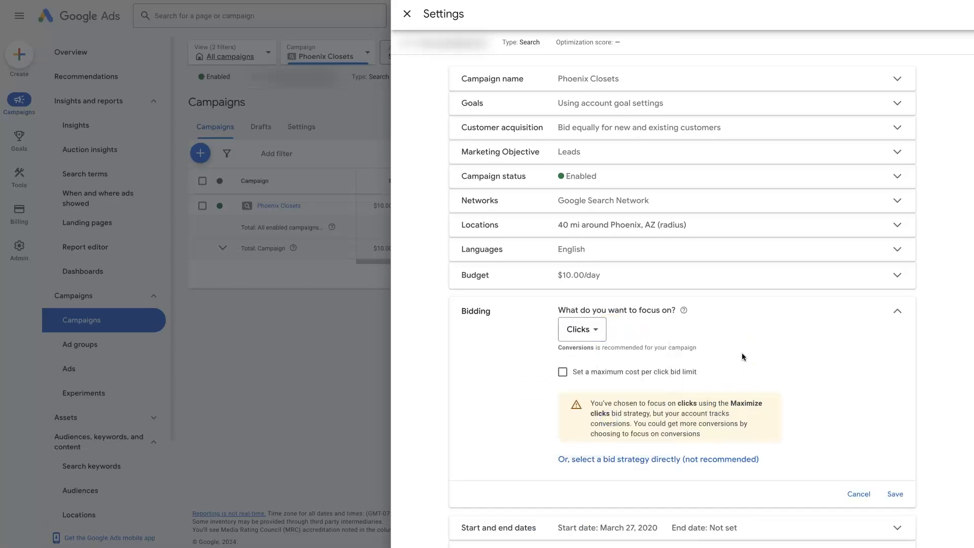
mouse_move(601, 366)
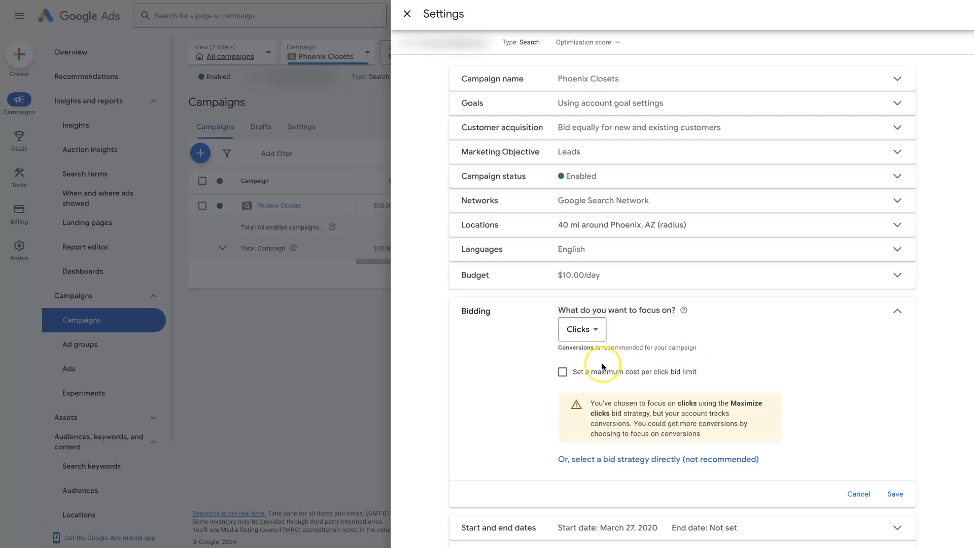
left_click(563, 371)
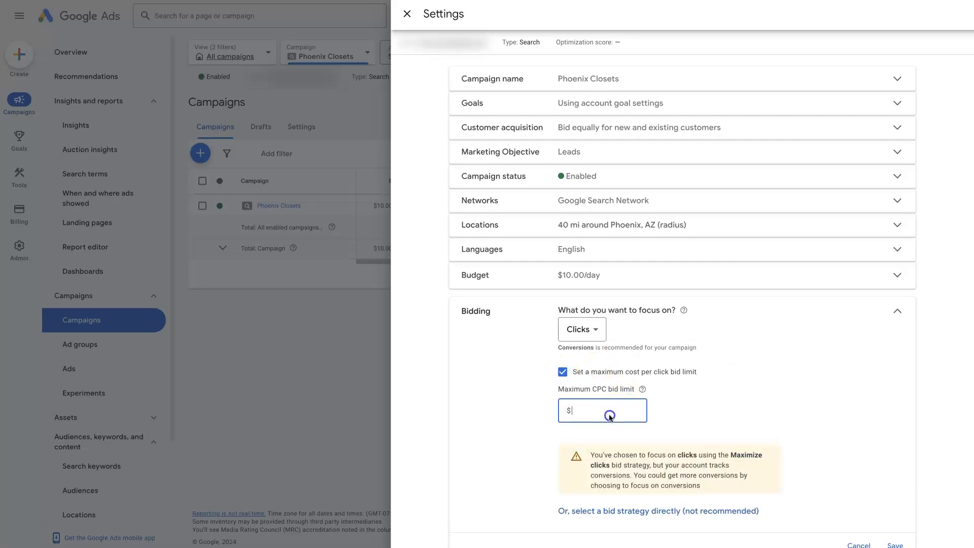
type("2")
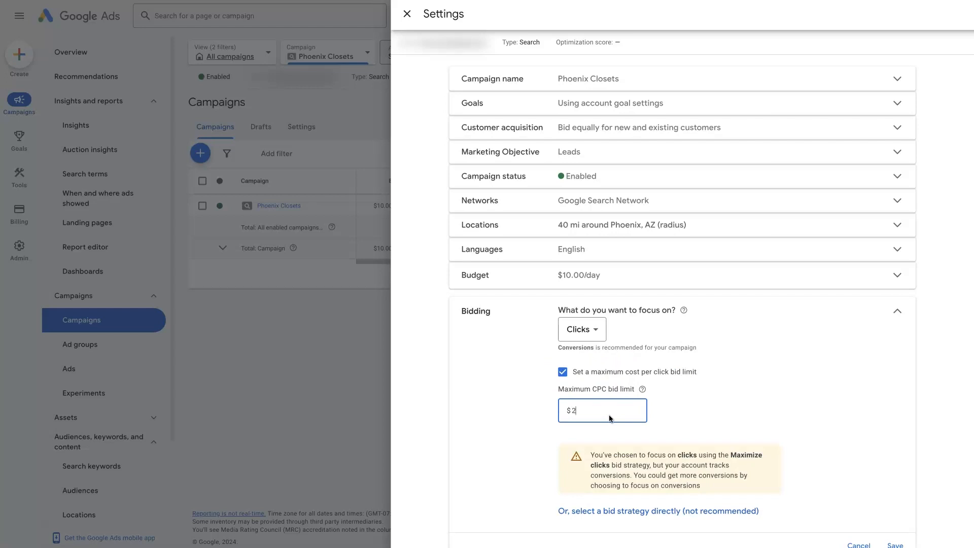
type("0.00")
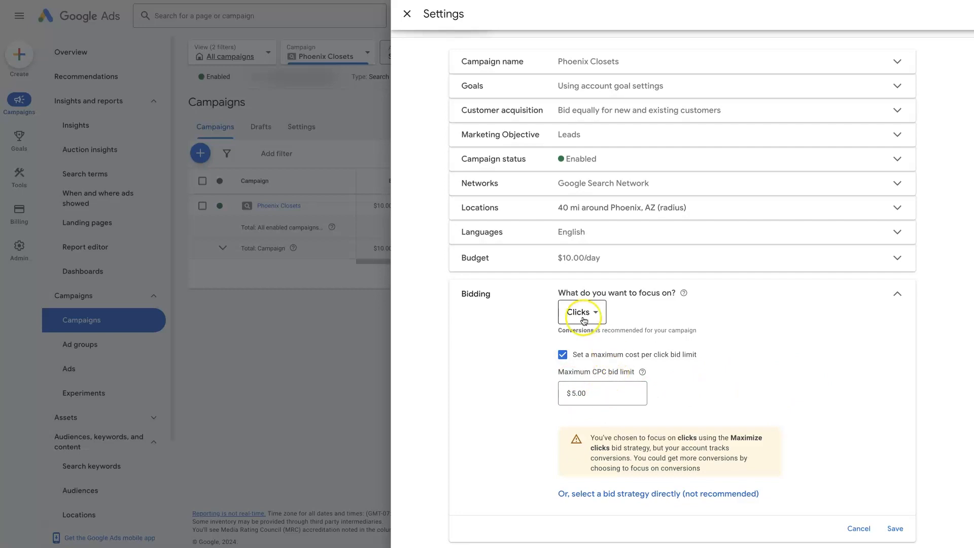
mouse_move(728, 403)
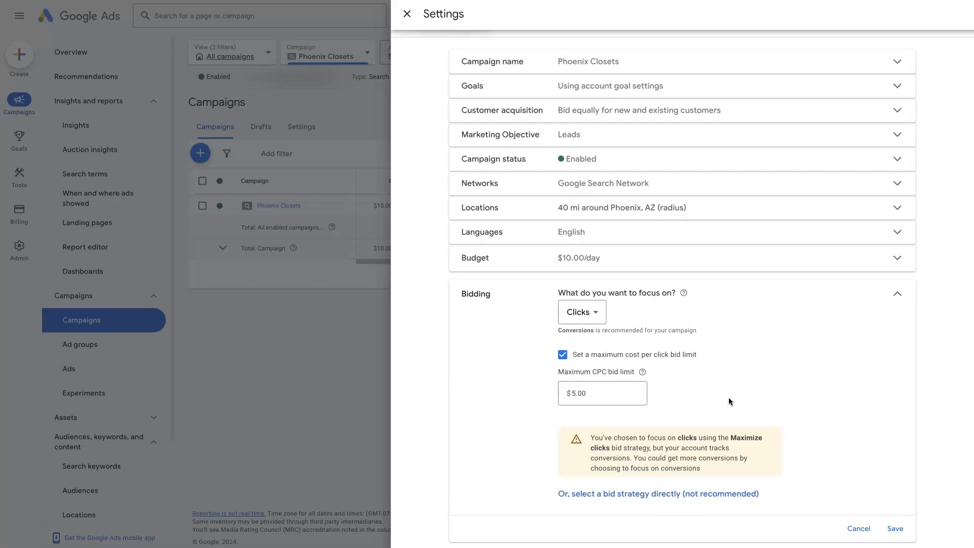
mouse_move(774, 433)
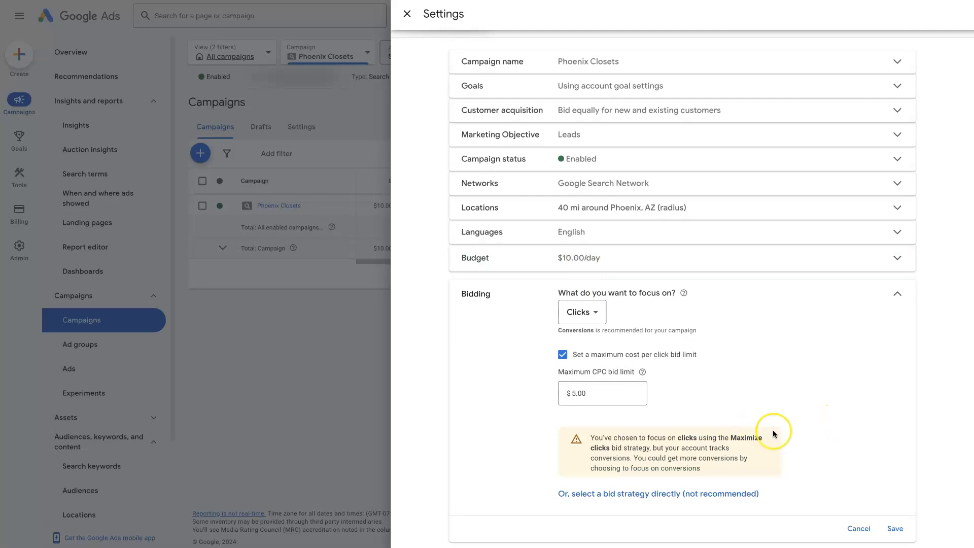
mouse_move(538, 378)
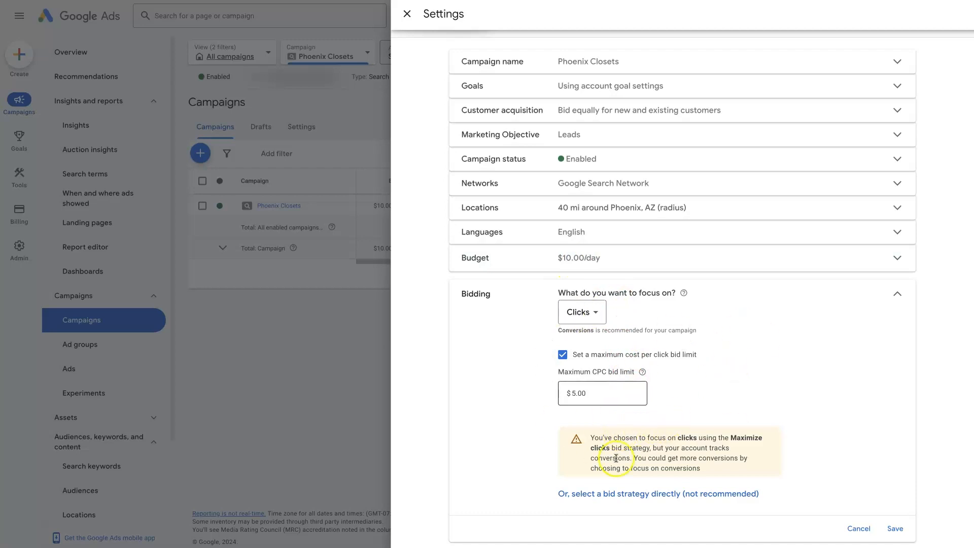
mouse_move(714, 411)
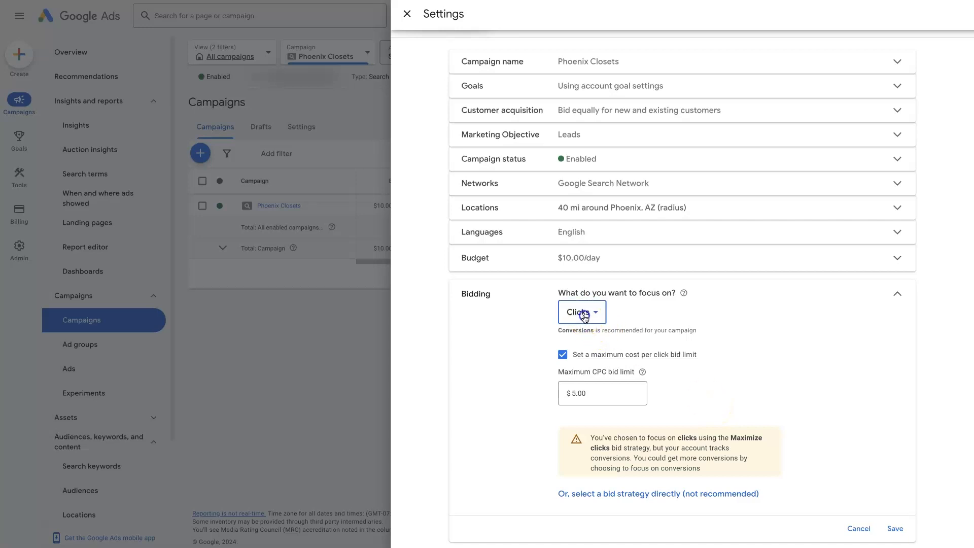
left_click(580, 312)
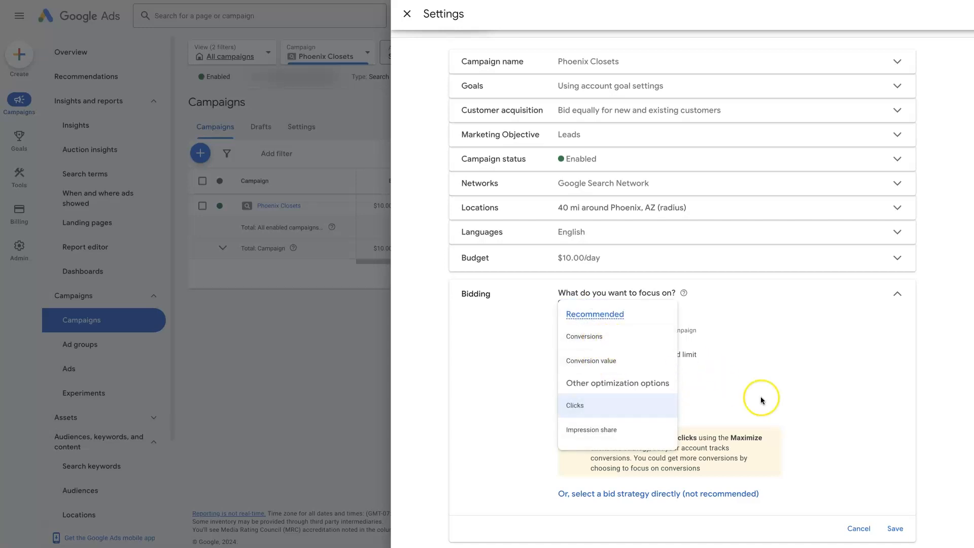
left_click(574, 404)
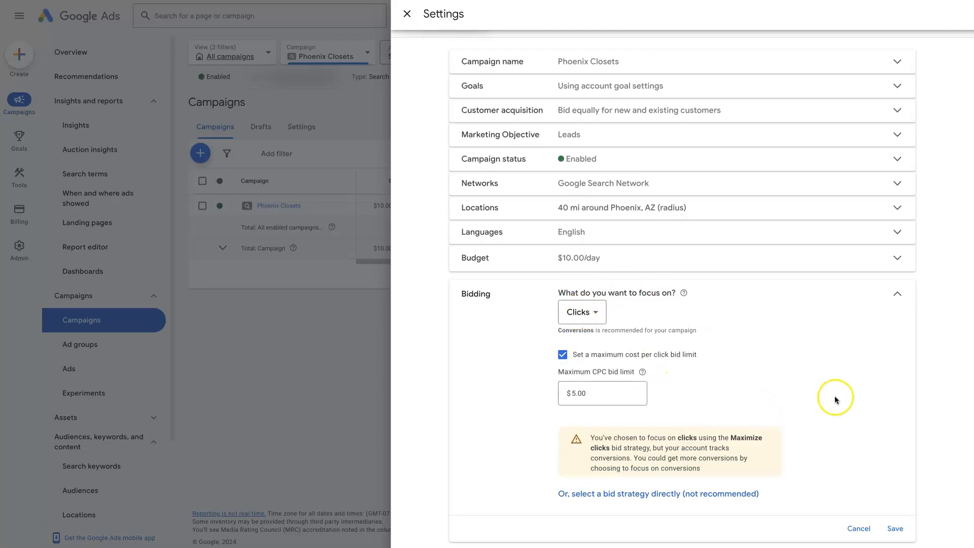
mouse_move(793, 389)
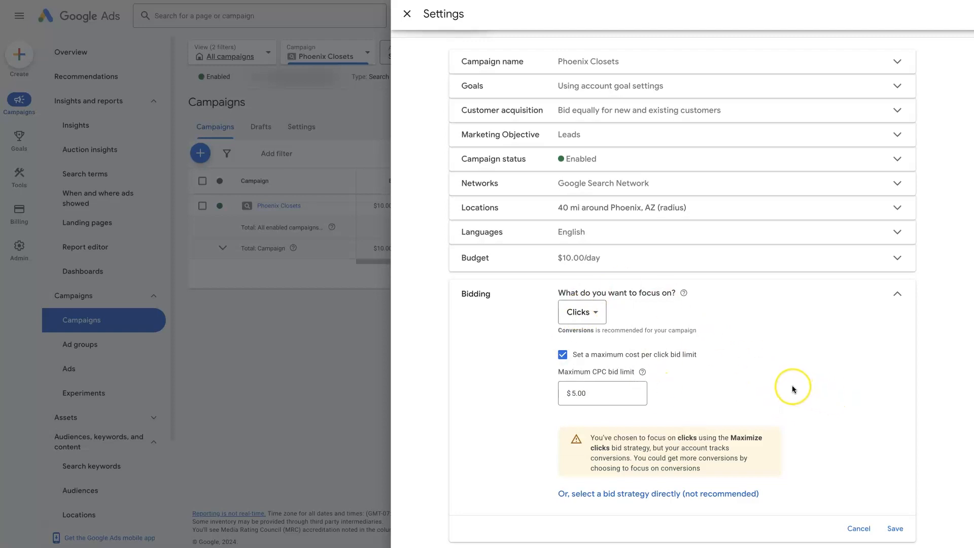
mouse_move(792, 390)
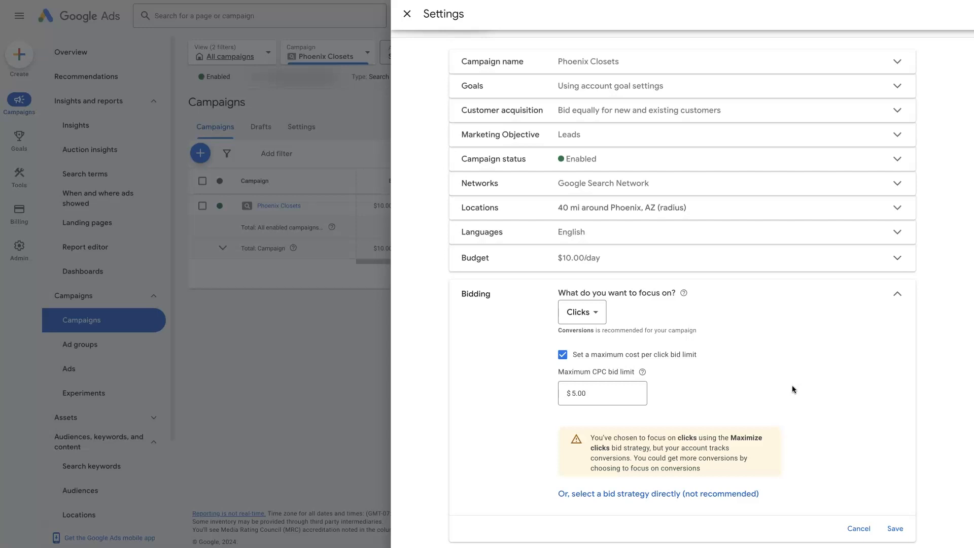
mouse_move(600, 303)
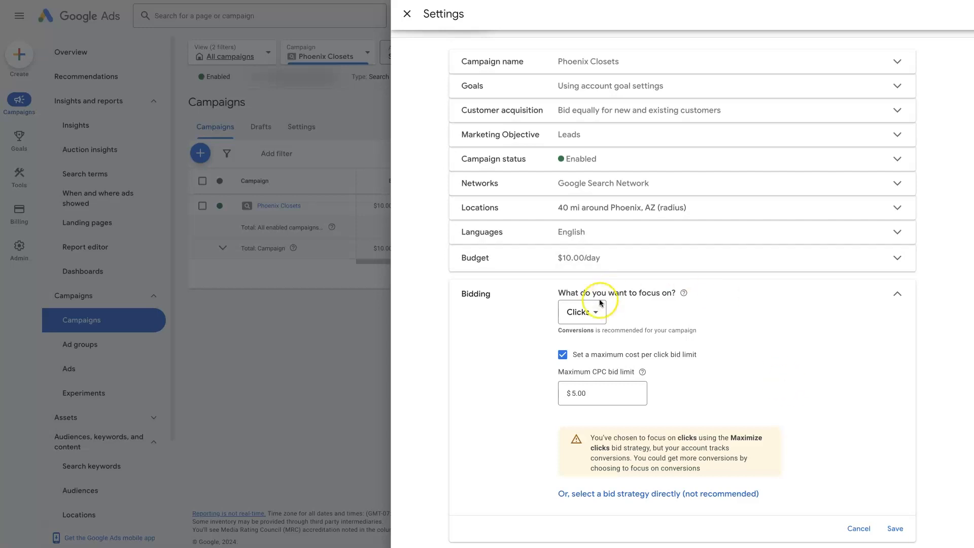
mouse_move(615, 312)
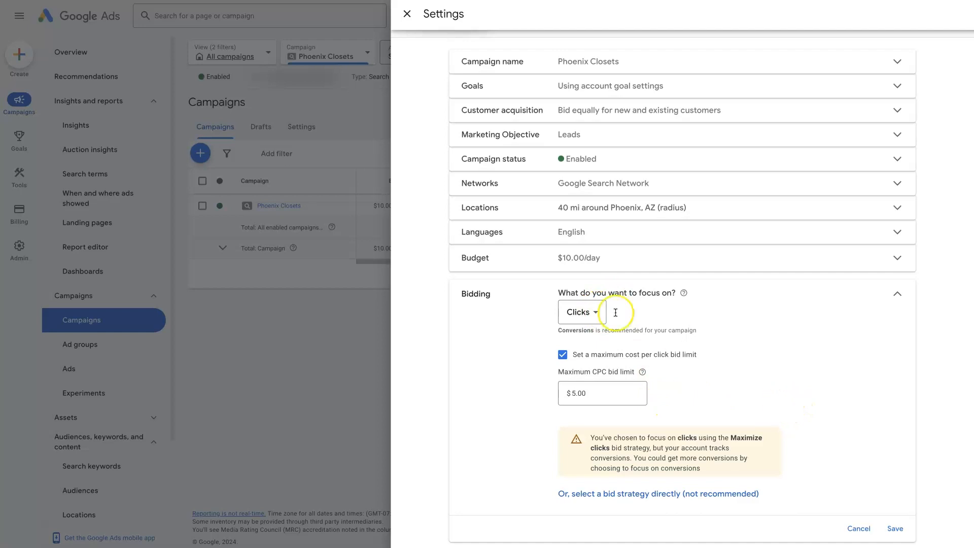
left_click(579, 311)
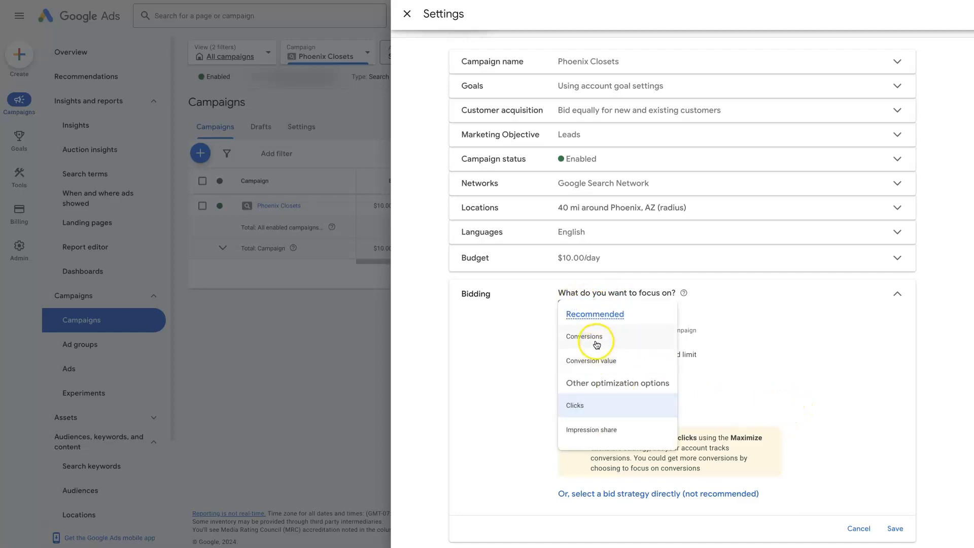
mouse_move(594, 370)
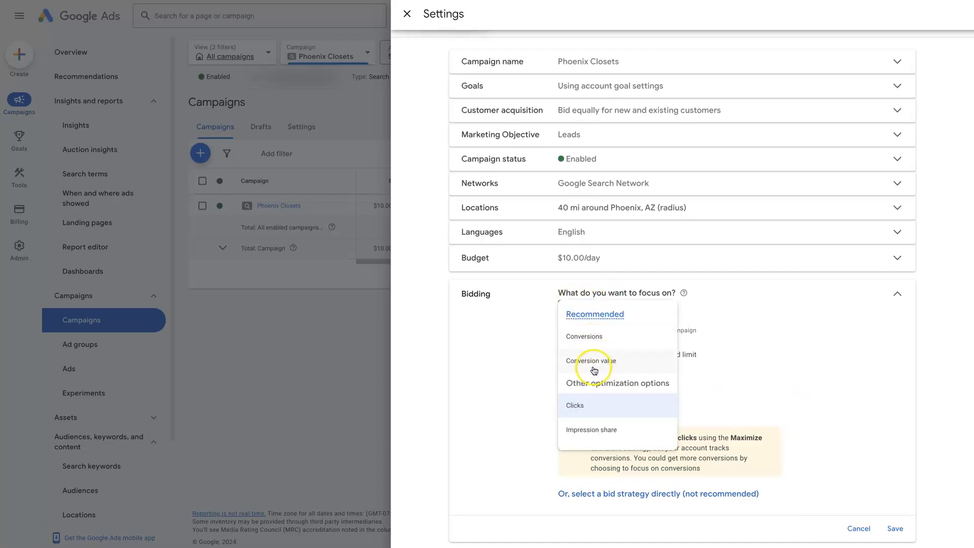
left_click(574, 405)
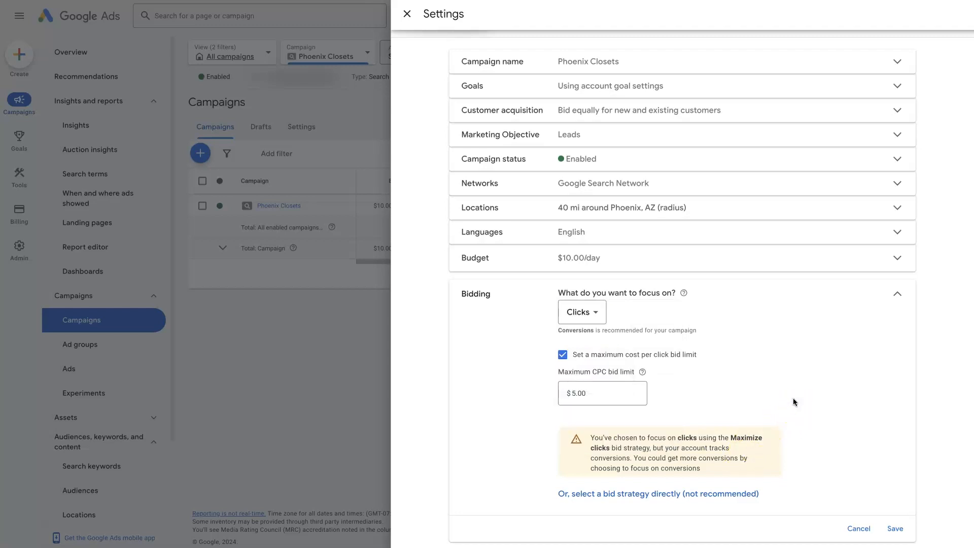
mouse_move(790, 392)
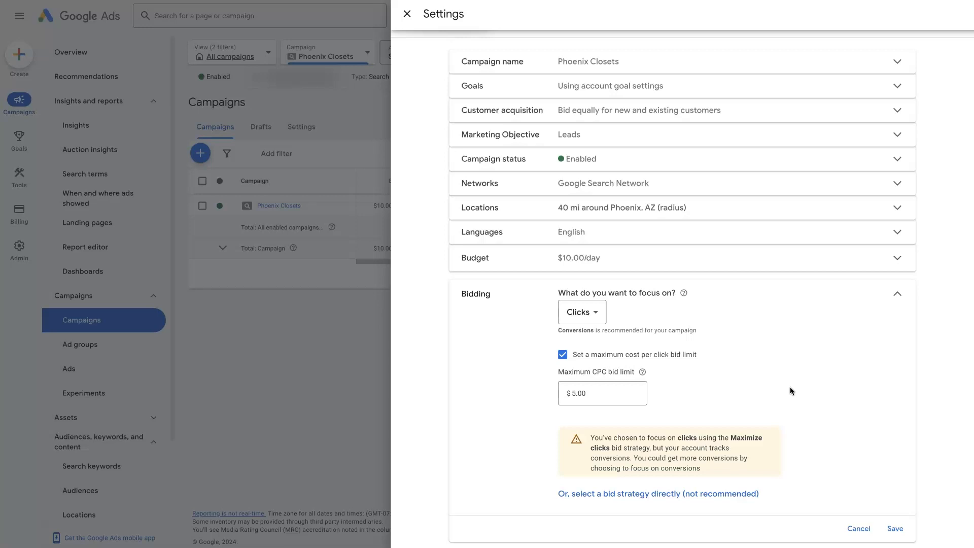
mouse_move(430, 427)
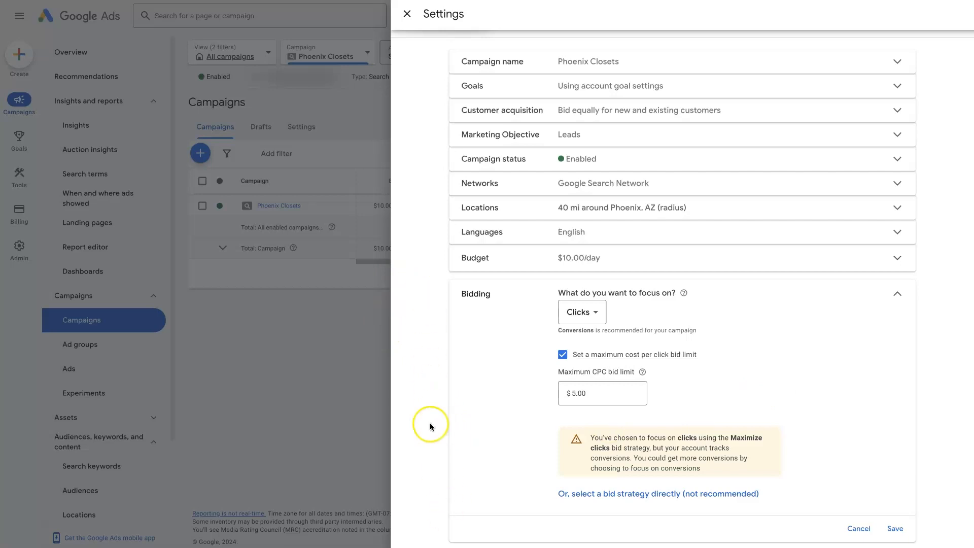
mouse_move(432, 425)
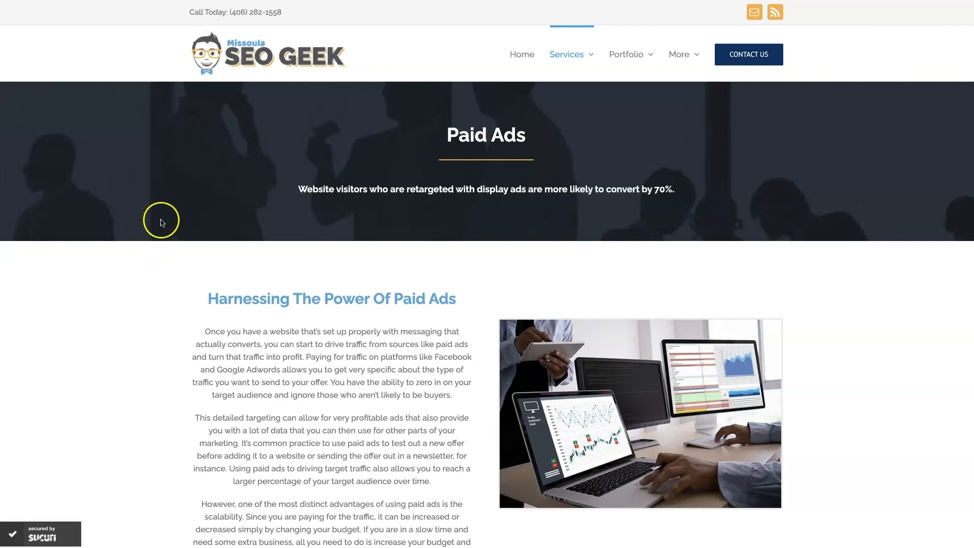
mouse_move(881, 341)
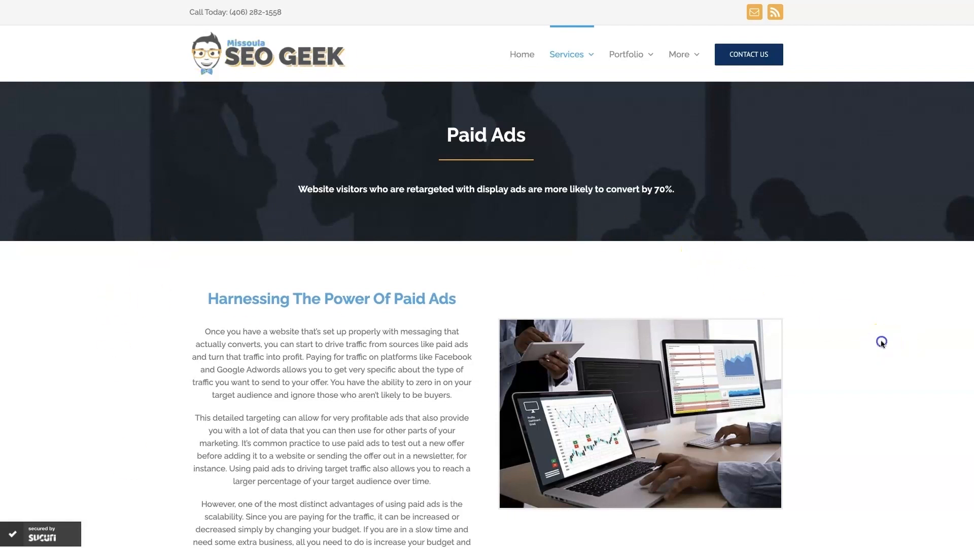
Step: Go to the Missoula SEO Geek Paid Ads page and scroll to its Google Ads section and reviews
left_click(877, 339)
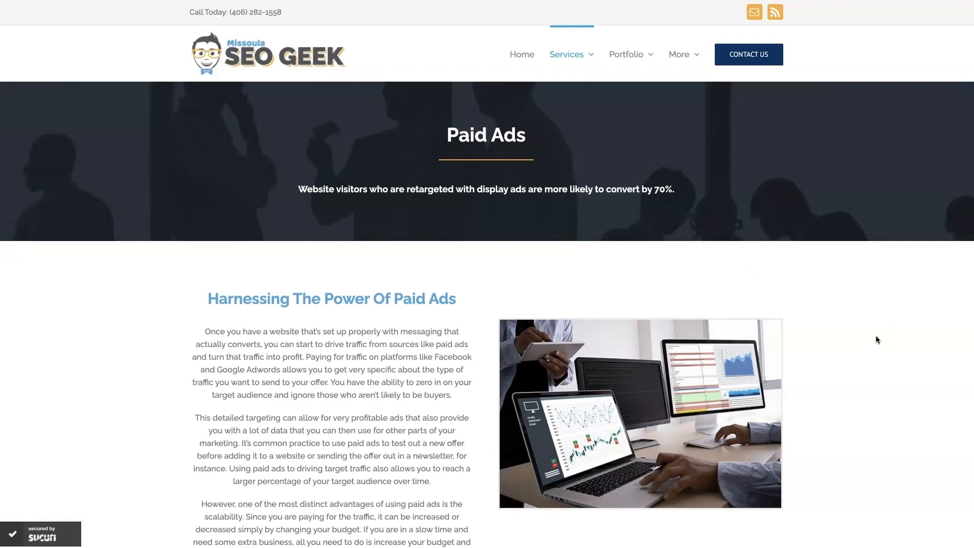
scroll("down", 3)
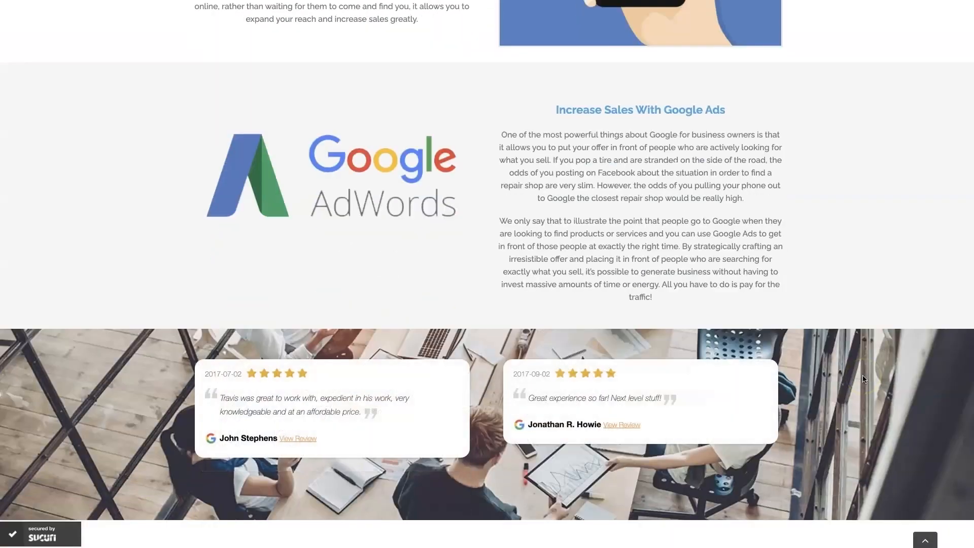
scroll("down", 3)
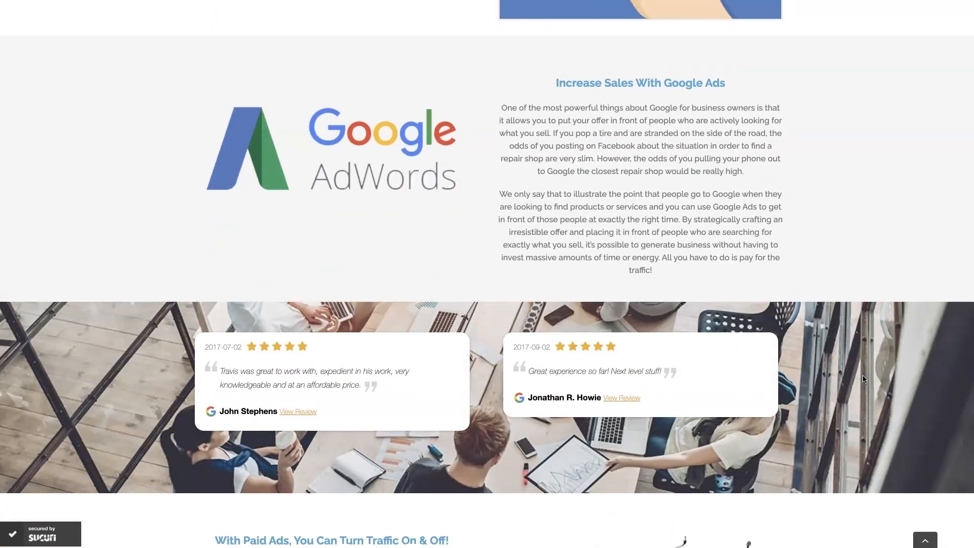
scroll("down", 3)
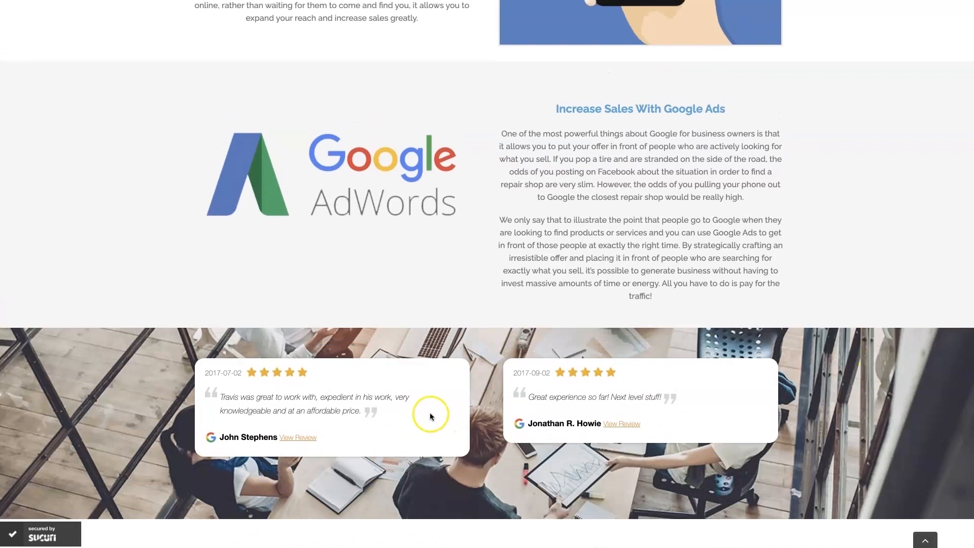
mouse_move(861, 273)
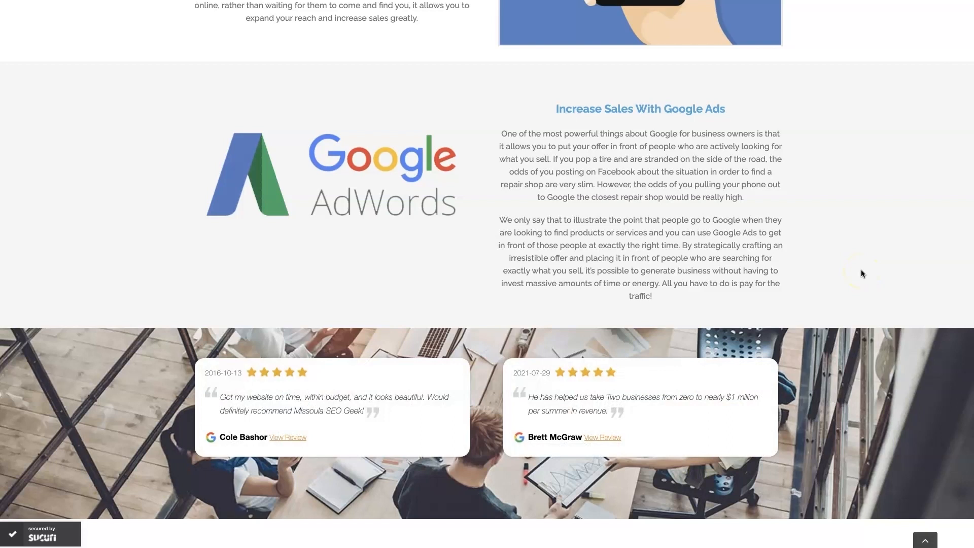
mouse_move(713, 377)
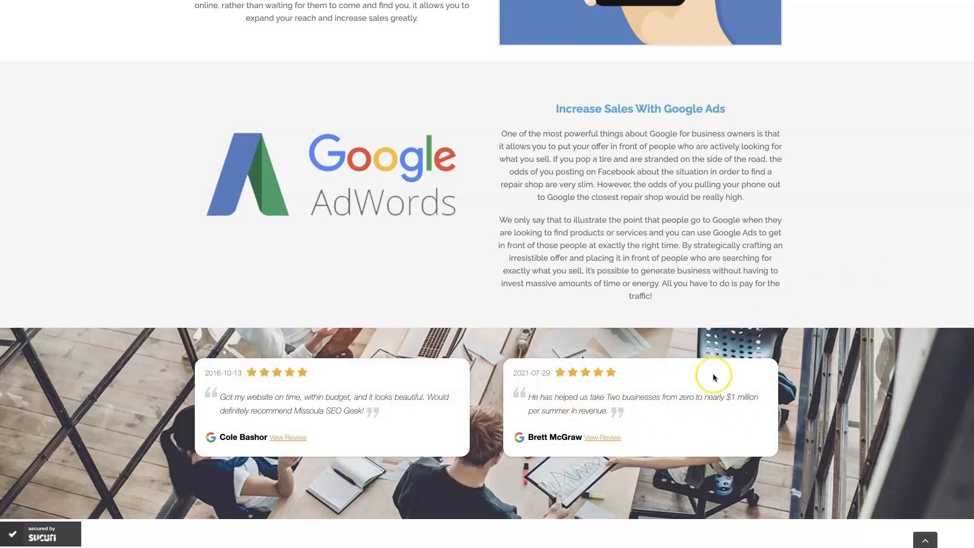
mouse_move(926, 225)
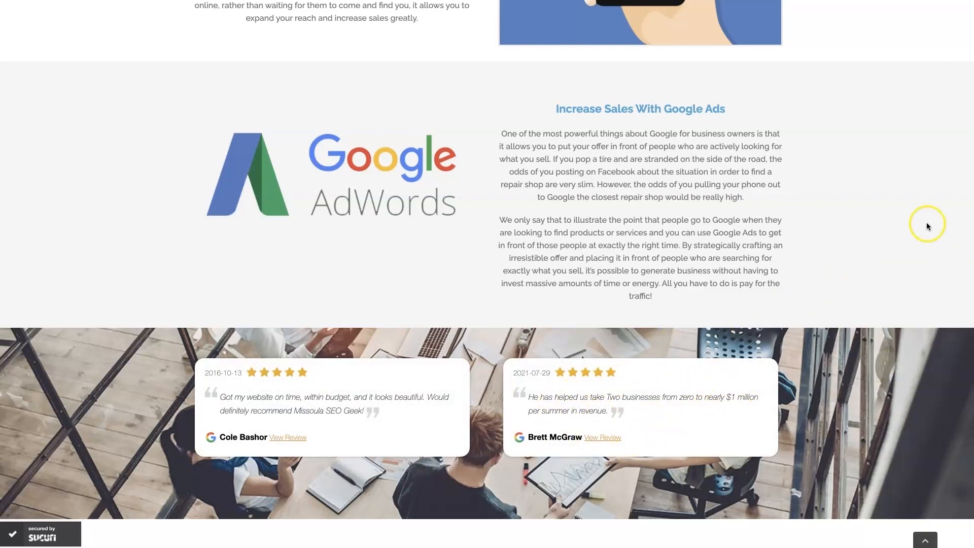